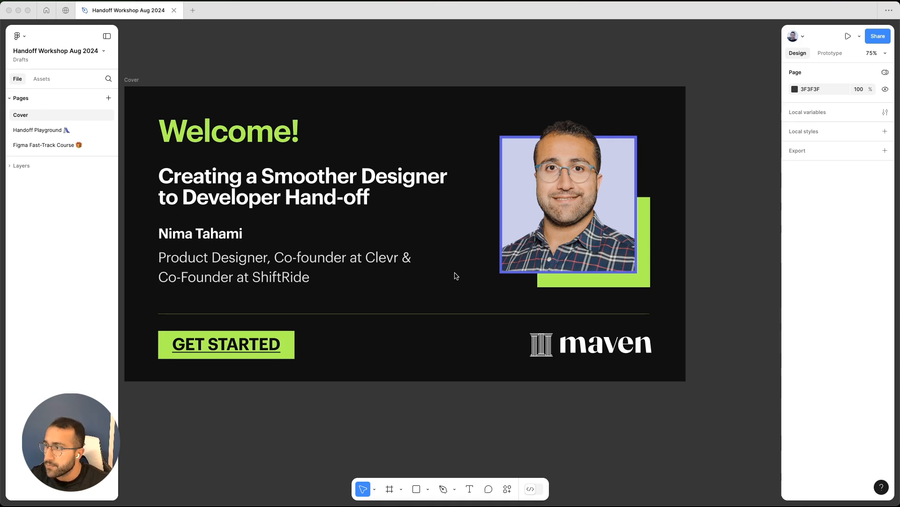
pyautogui.moveTo(54, 131)
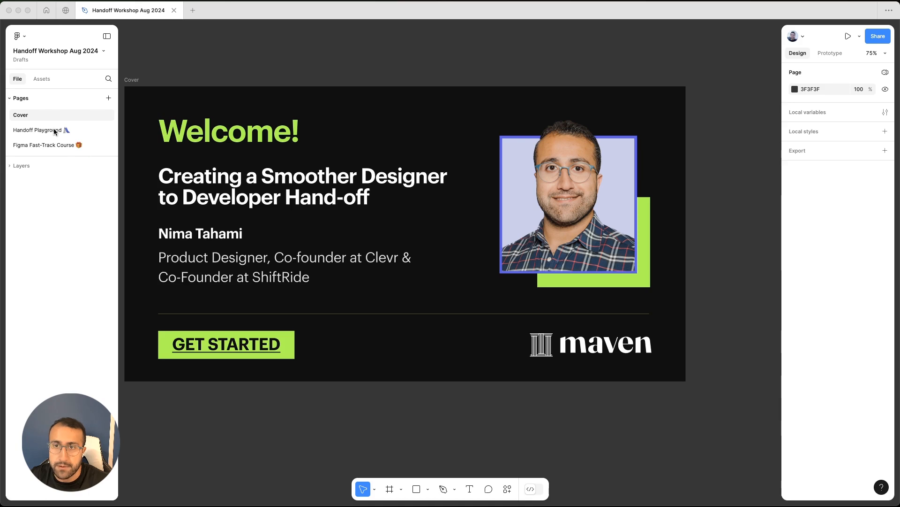
# Switch to the Handoff Playground page showing the 'What Does a Good Handoff Look Like?' slide.
pyautogui.click(37, 130)
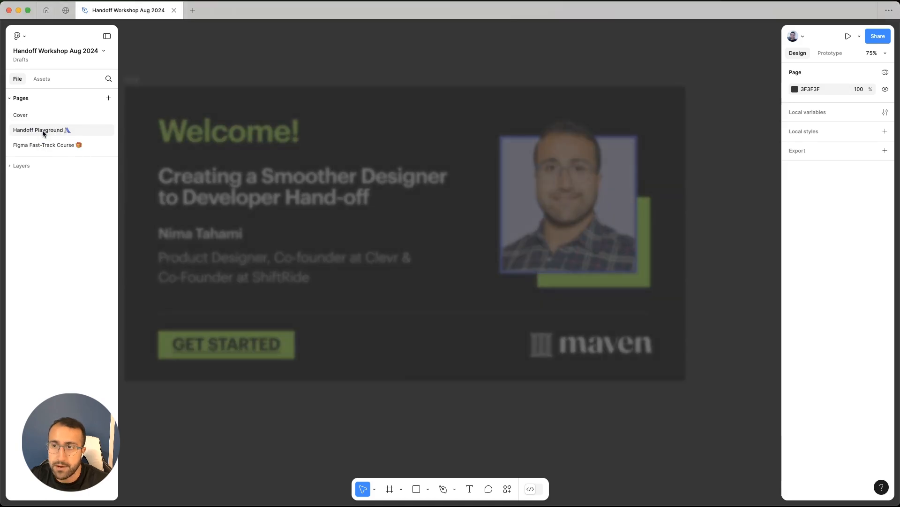
pyautogui.click(37, 129)
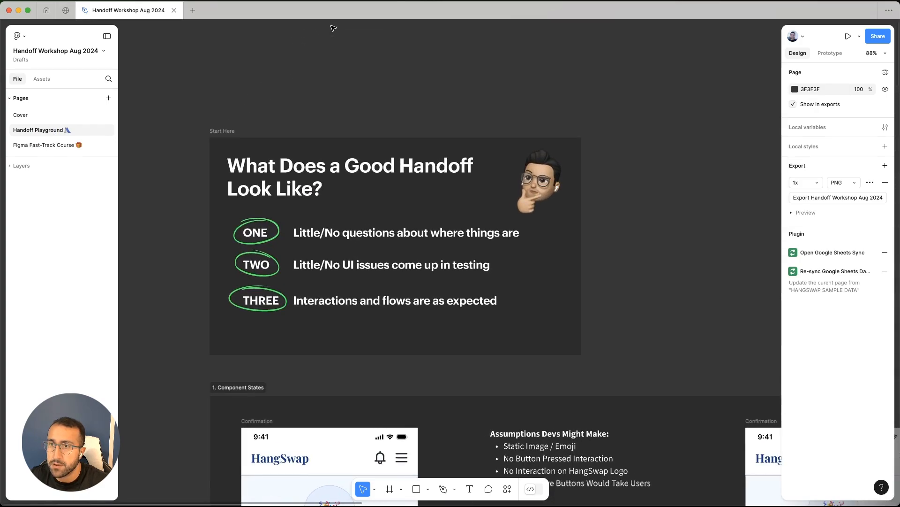
pyautogui.scroll(3)
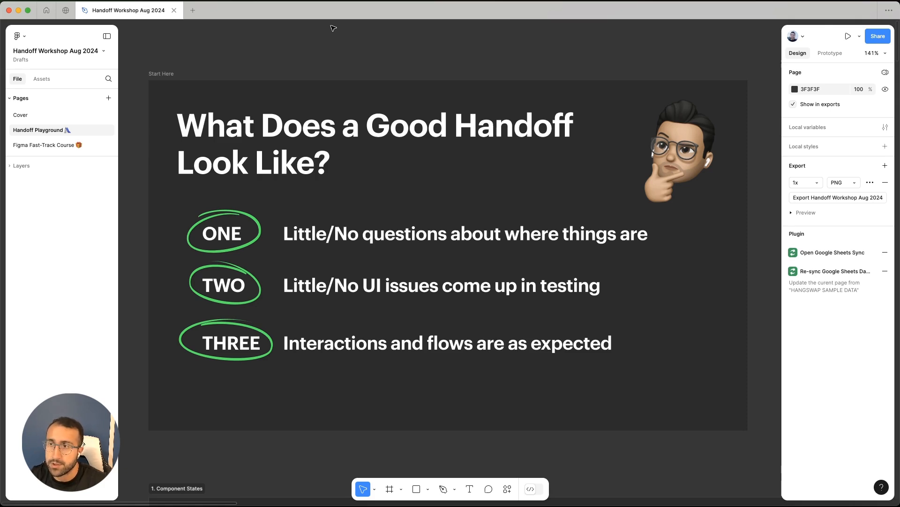
pyautogui.moveTo(308, 46)
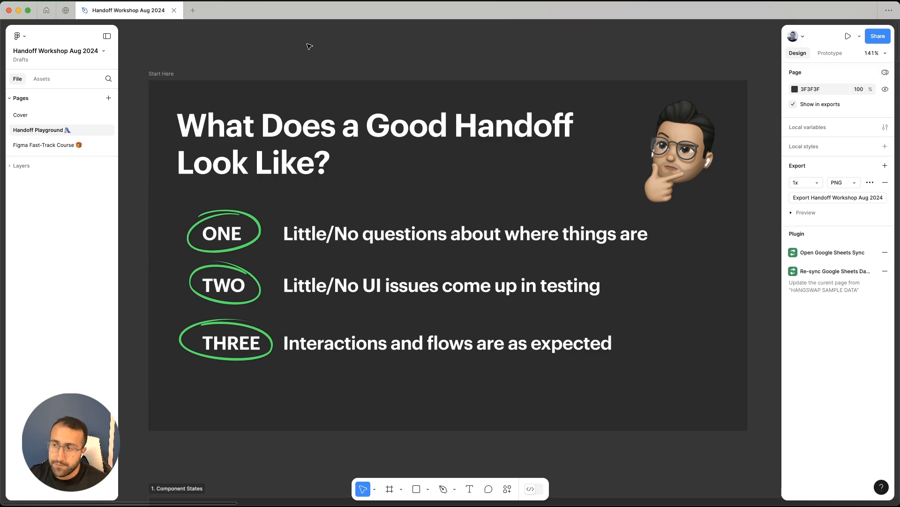
# Bring the 1. Component States section with the It's Booked! screen and developer assumptions into view.
pyautogui.scroll(-3)
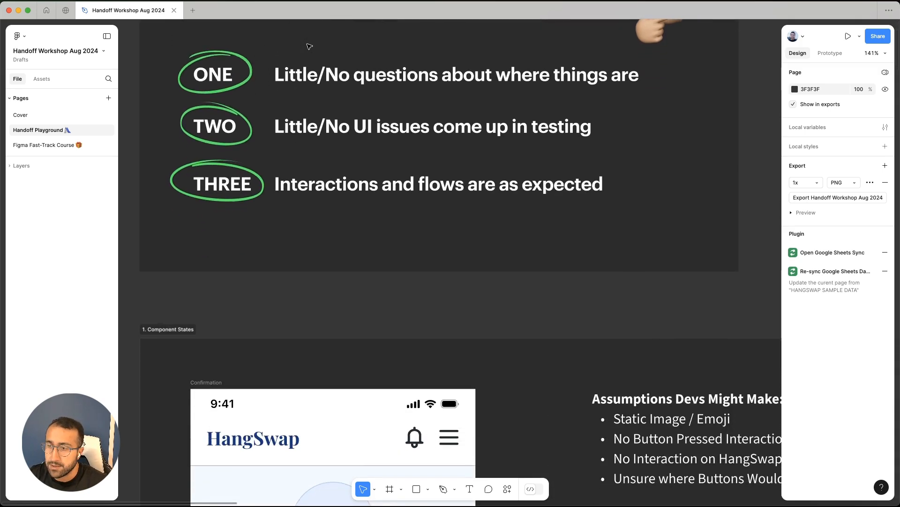
pyautogui.scroll(-3)
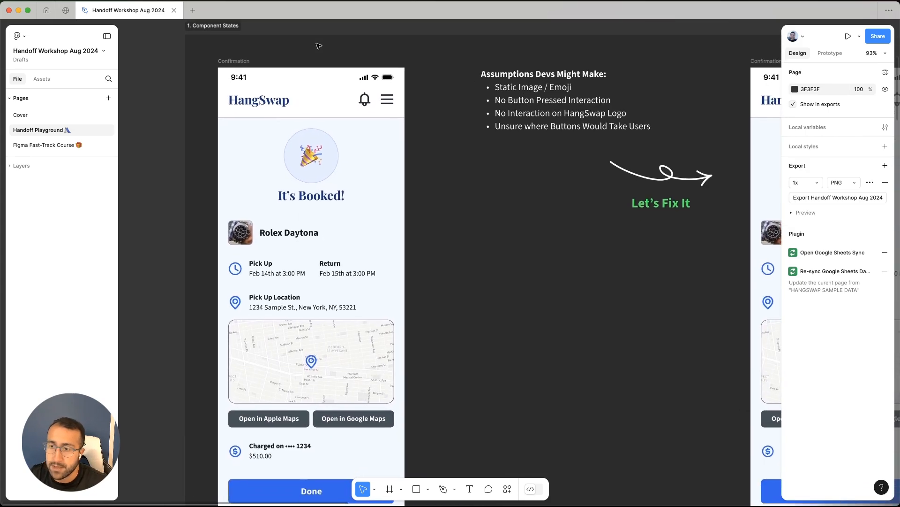
pyautogui.scroll(3)
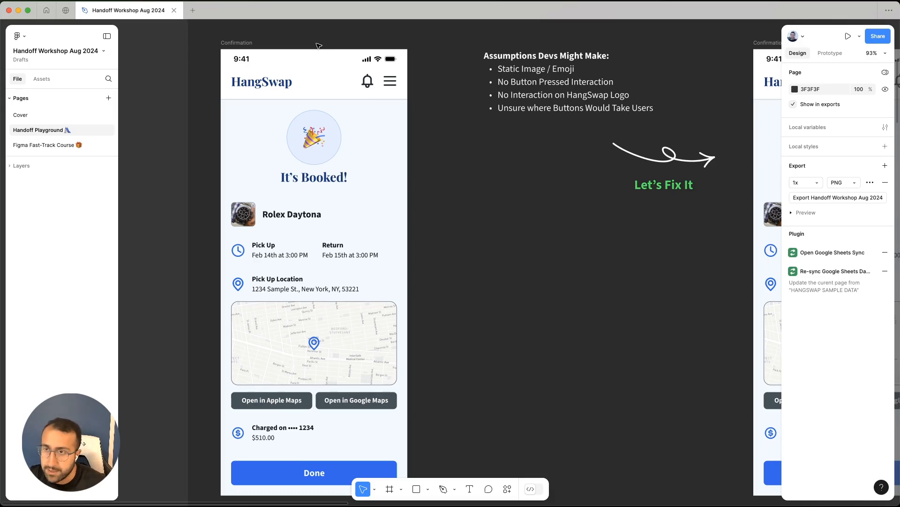
pyautogui.moveTo(433, 290)
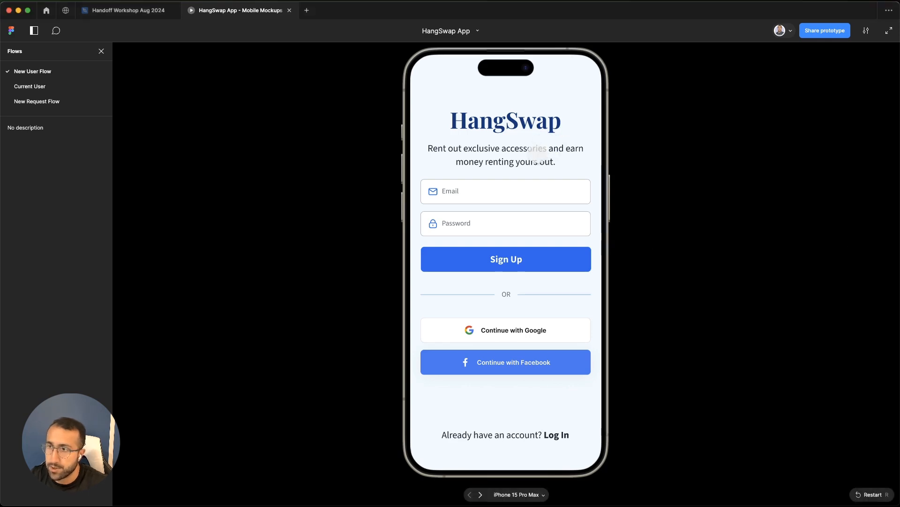
# Sign up in the HangSwap prototype, pass the categories screen and start booking the Rolex Daytona.
pyautogui.click(505, 258)
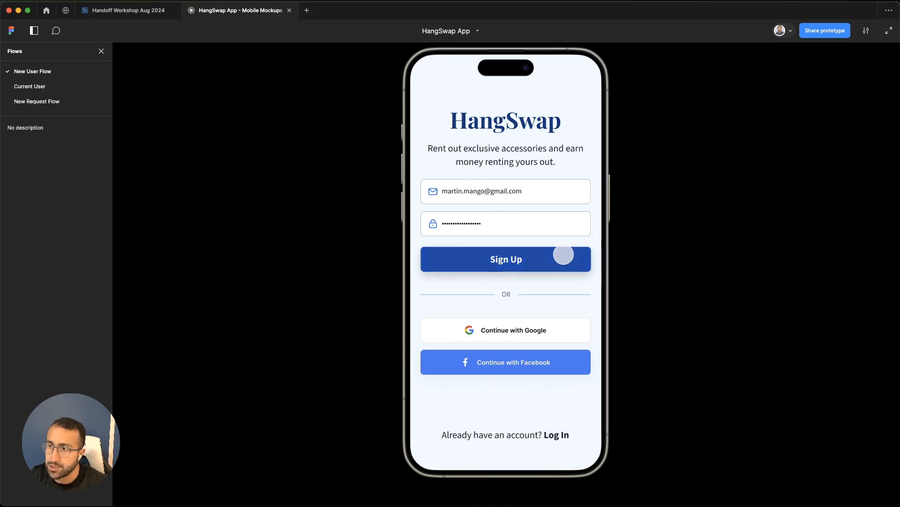
pyautogui.click(504, 259)
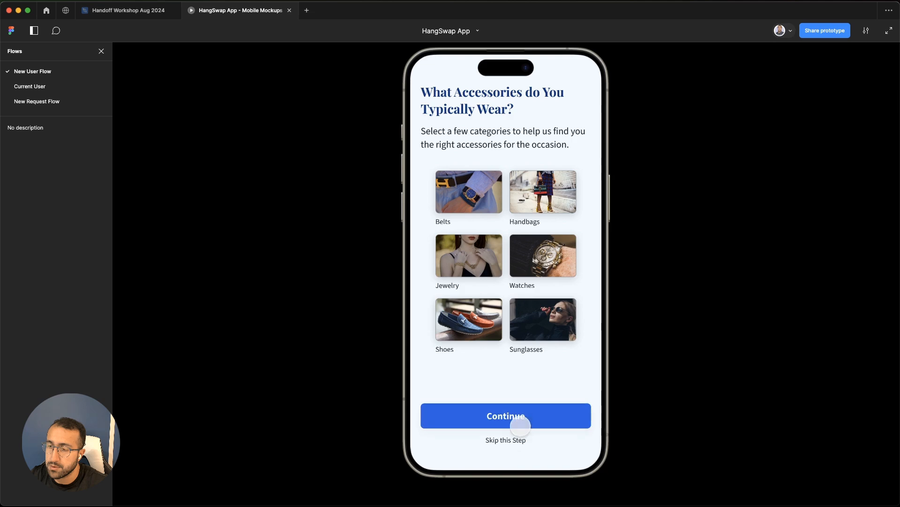
pyautogui.click(505, 415)
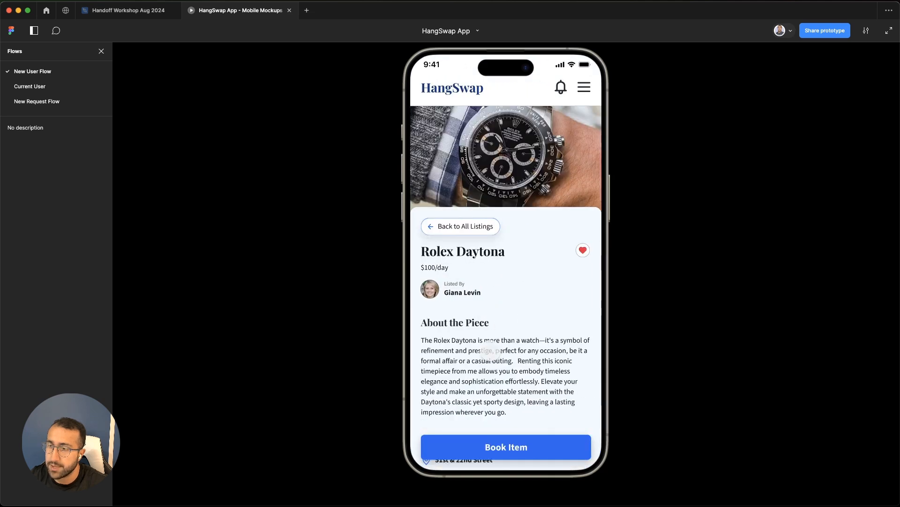
pyautogui.scroll(-3)
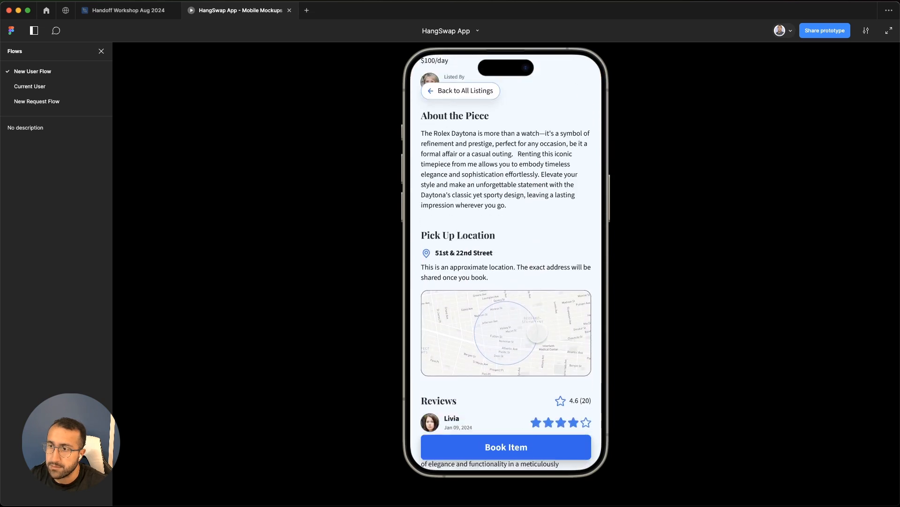
pyautogui.scroll(-3)
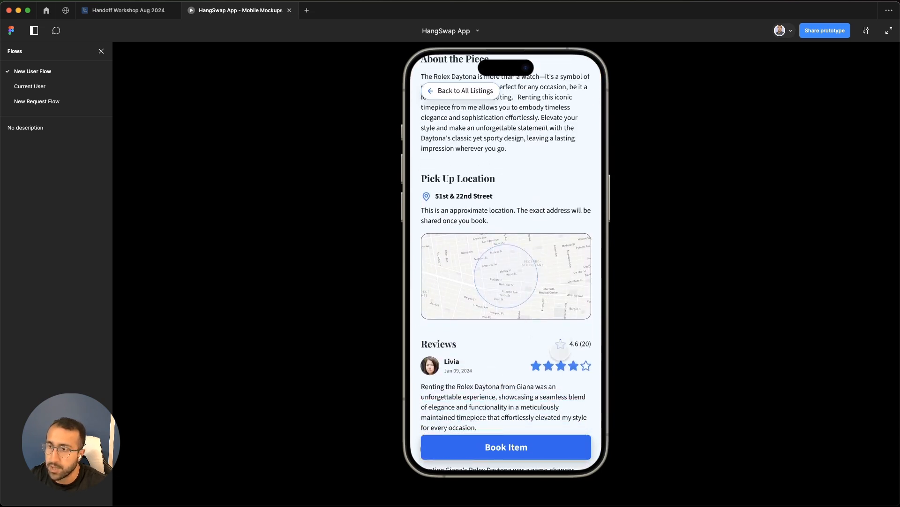
pyautogui.click(505, 446)
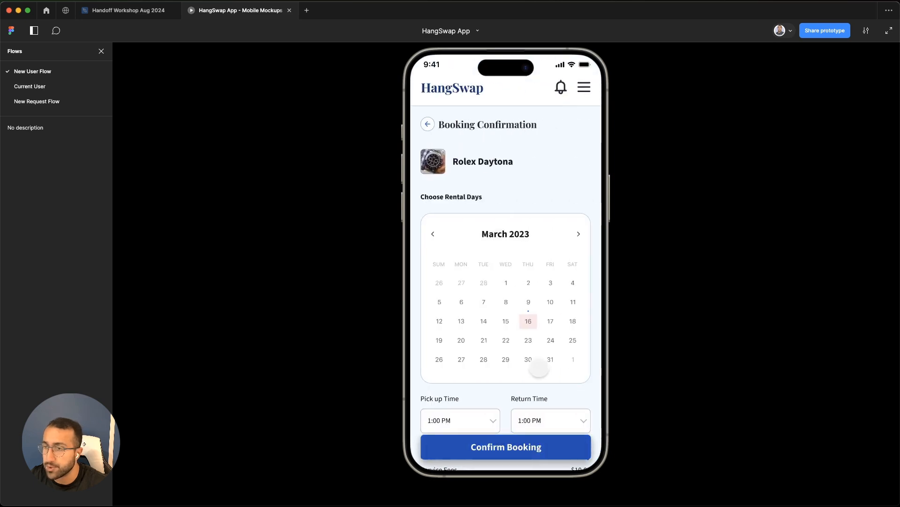
# Book March 17–21 pickup and return, confirm the booking, then return to the Handoff Workshop file.
pyautogui.scroll(-3)
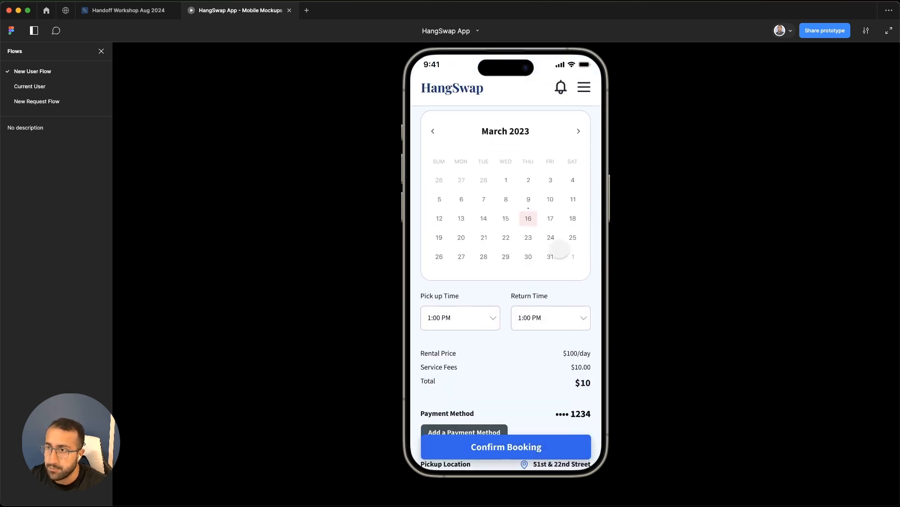
pyautogui.click(550, 219)
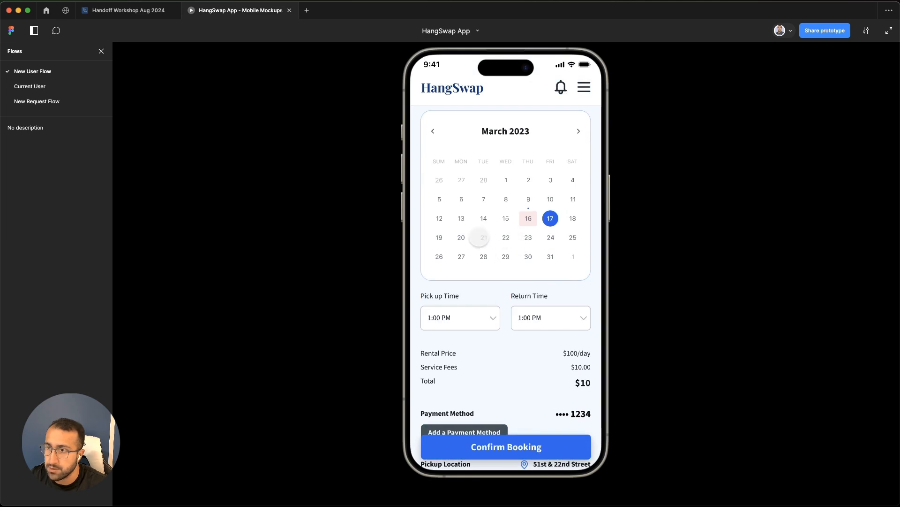
pyautogui.click(484, 237)
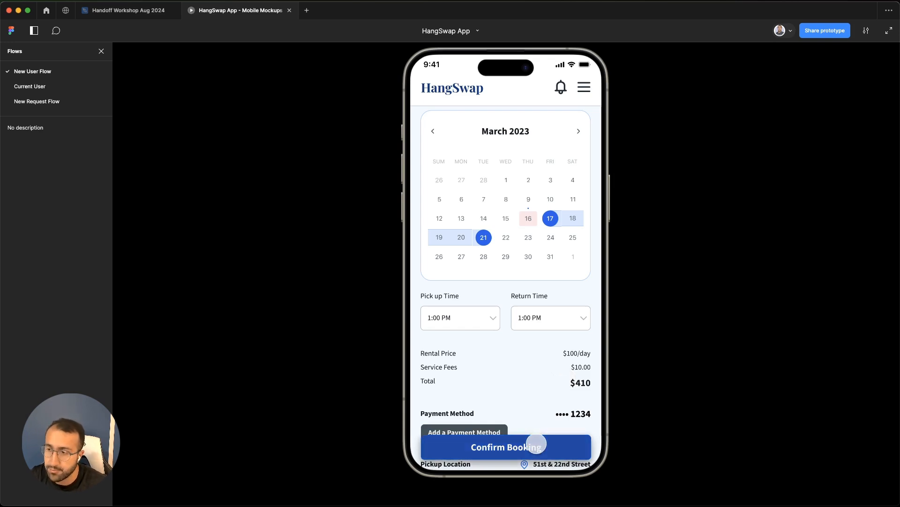
pyautogui.click(505, 447)
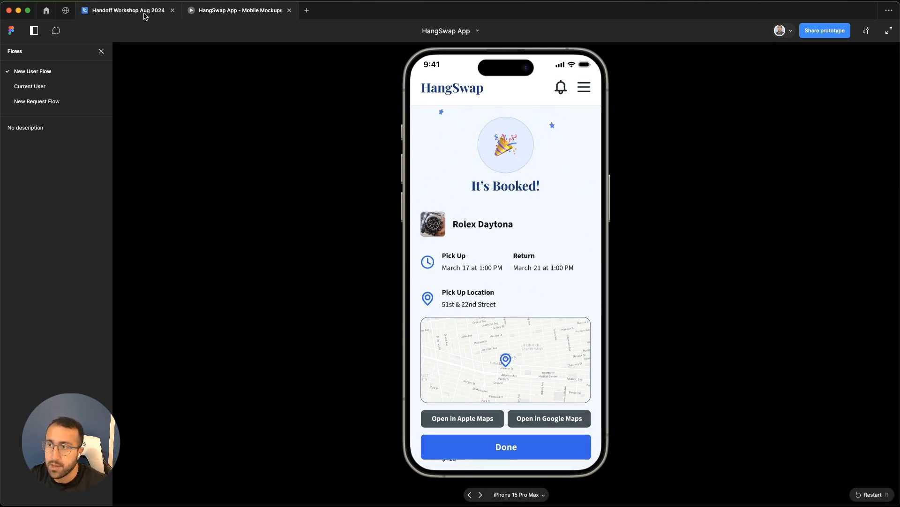
pyautogui.click(126, 10)
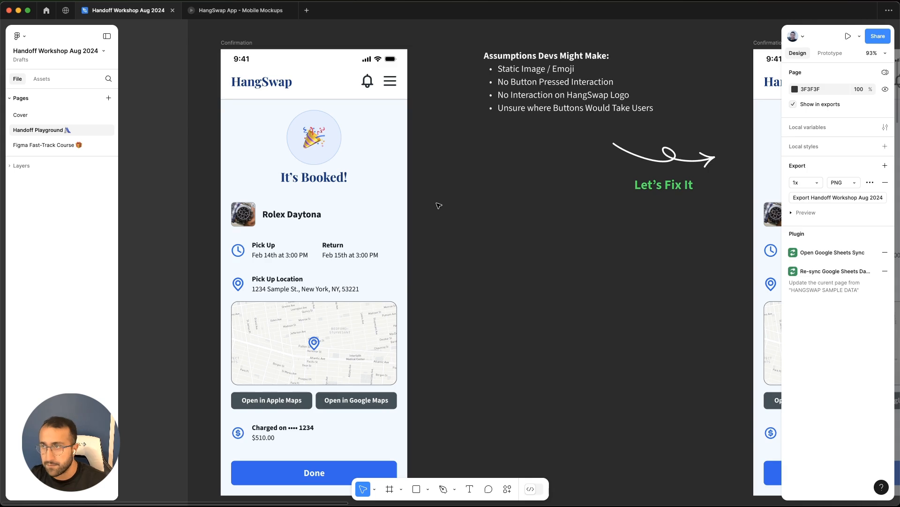
# View the Confetti Box in the prototype, then inspect the Navbar, Content and Done Button layers.
pyautogui.click(357, 173)
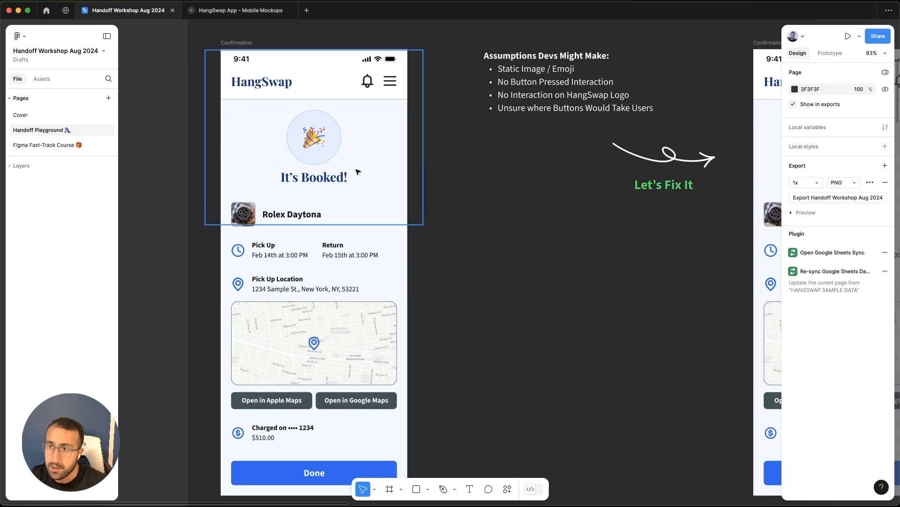
pyautogui.click(350, 165)
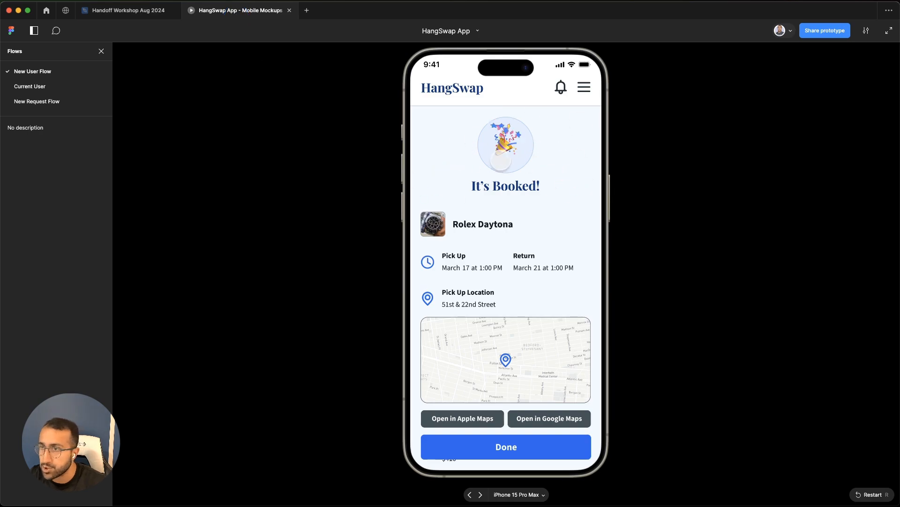
pyautogui.click(121, 10)
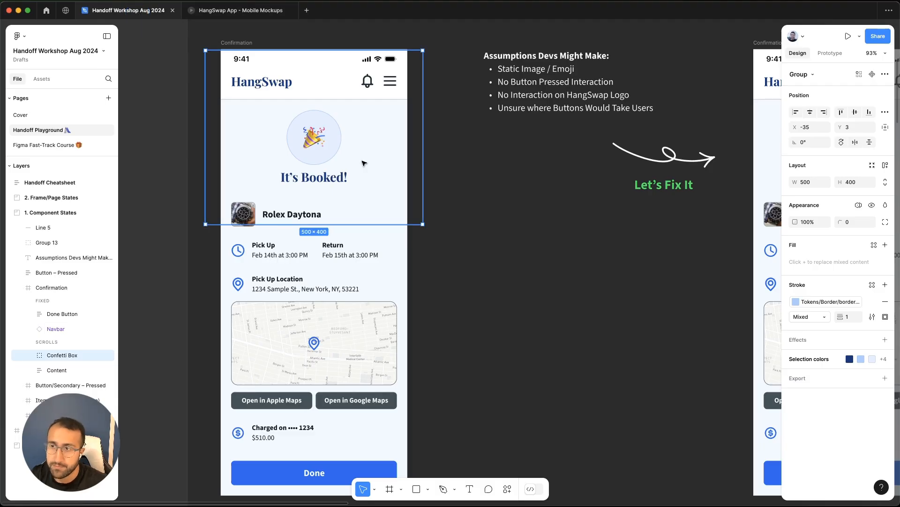
pyautogui.moveTo(387, 167)
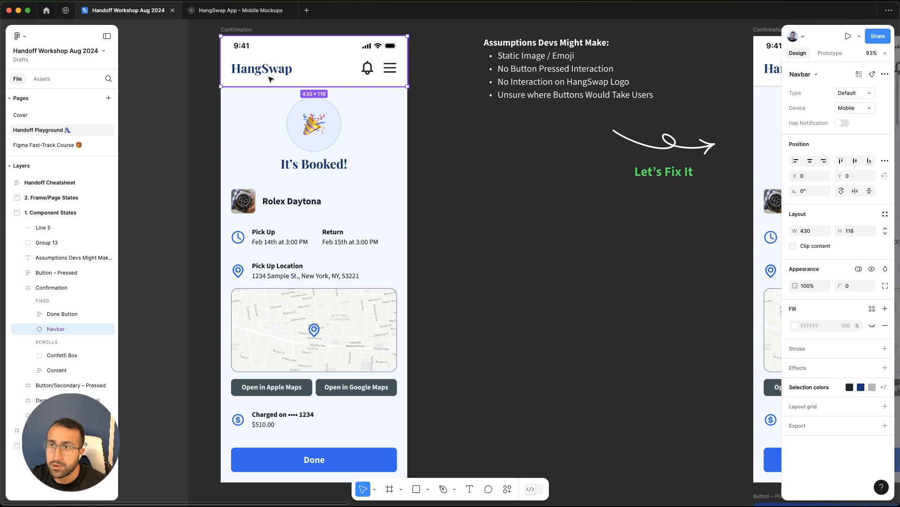
pyautogui.moveTo(261, 79)
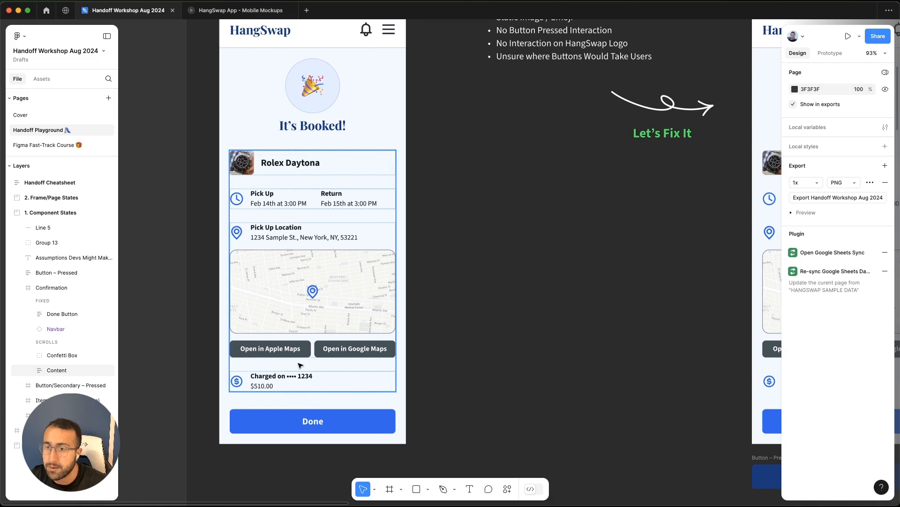
pyautogui.click(312, 420)
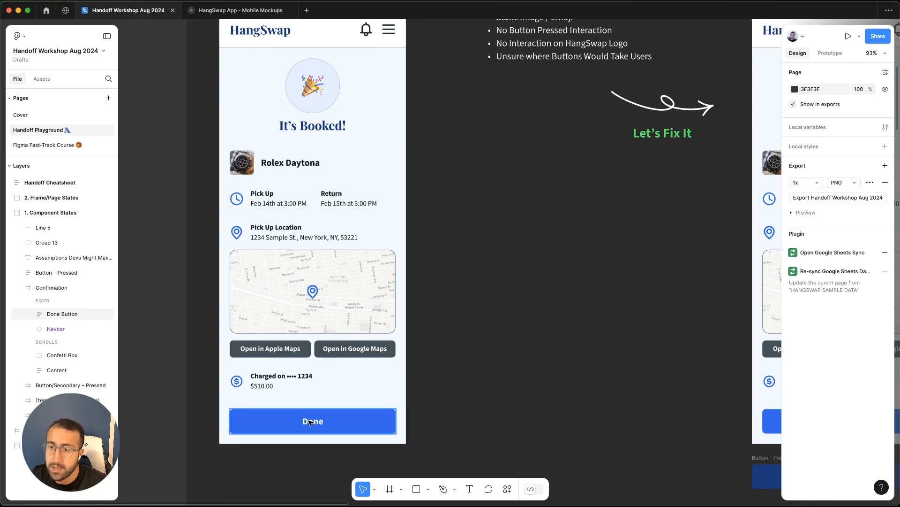
pyautogui.moveTo(363, 426)
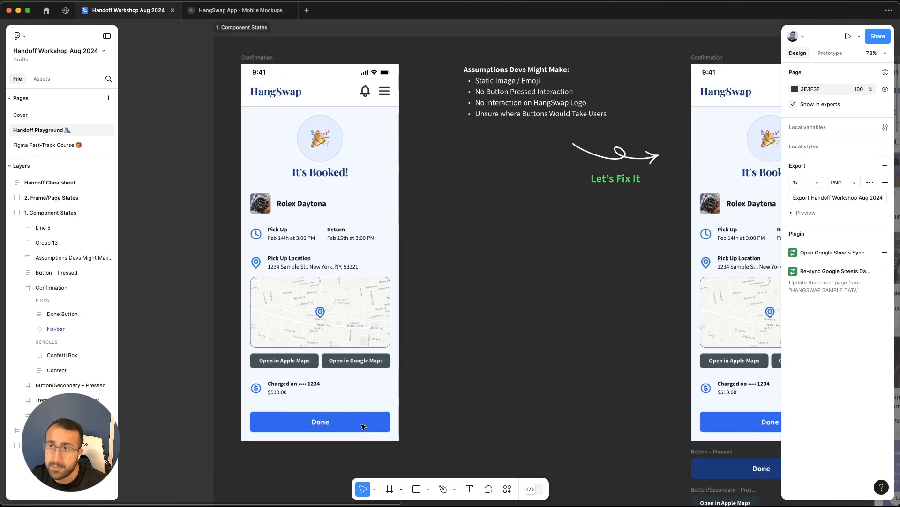
pyautogui.moveTo(458, 380)
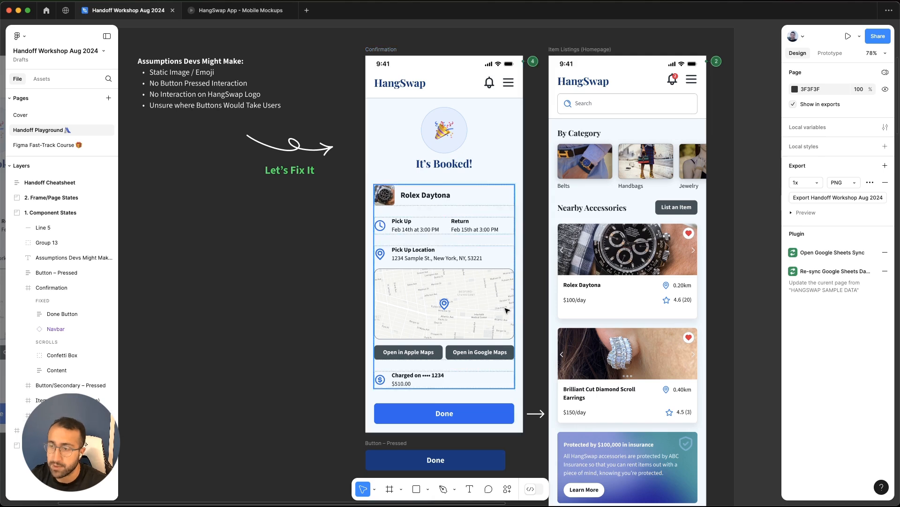
pyautogui.moveTo(530, 489)
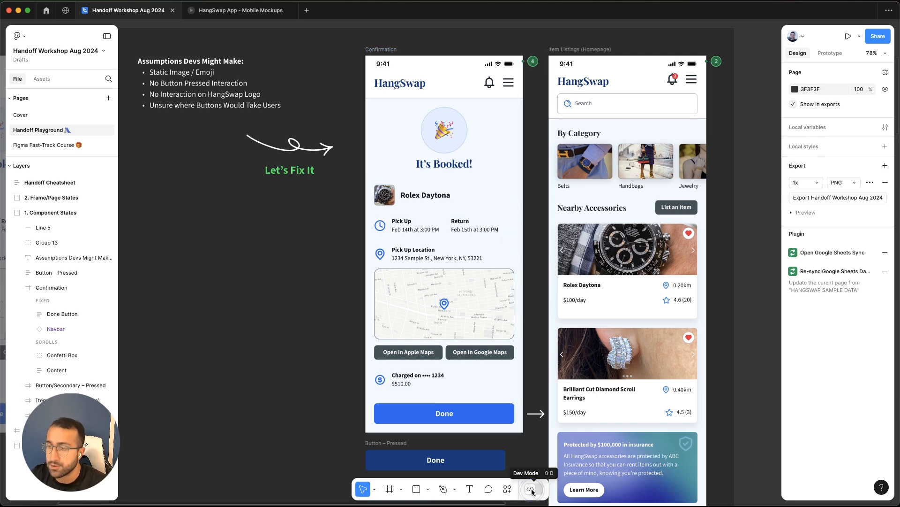
# Enter Dev Mode with the Annotate tool and inspect the map image's CSS beside the developer notes.
pyautogui.click(530, 489)
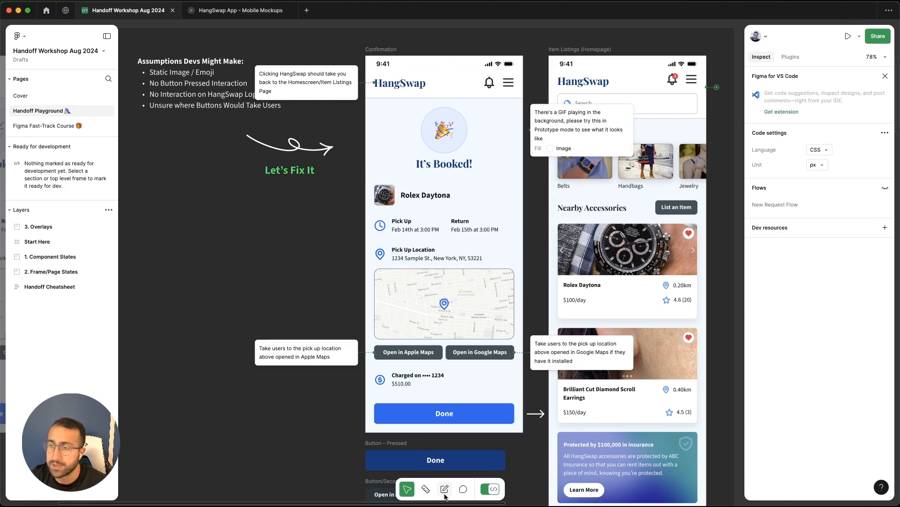
pyautogui.moveTo(443, 488)
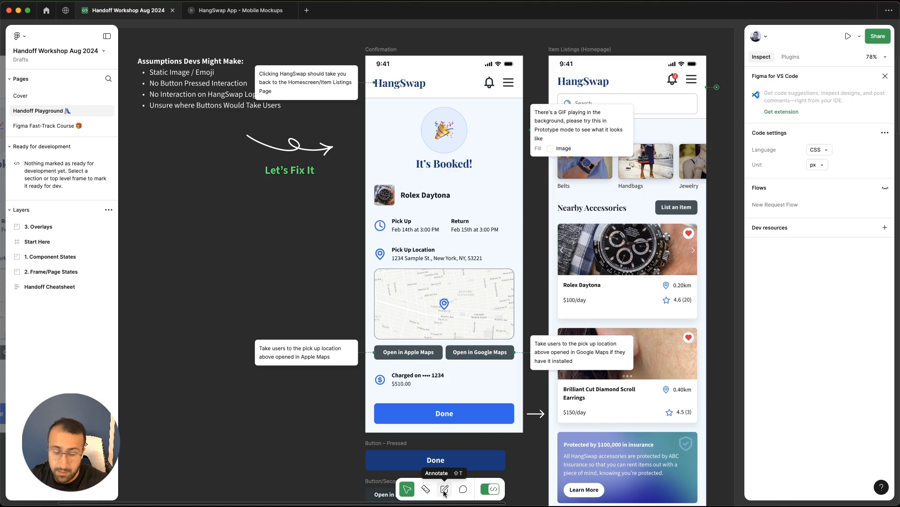
pyautogui.click(444, 488)
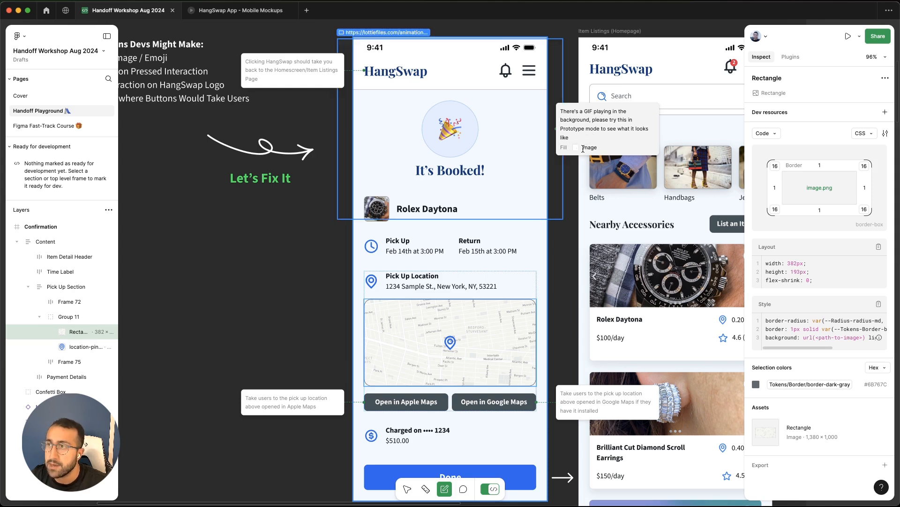
pyautogui.moveTo(519, 159)
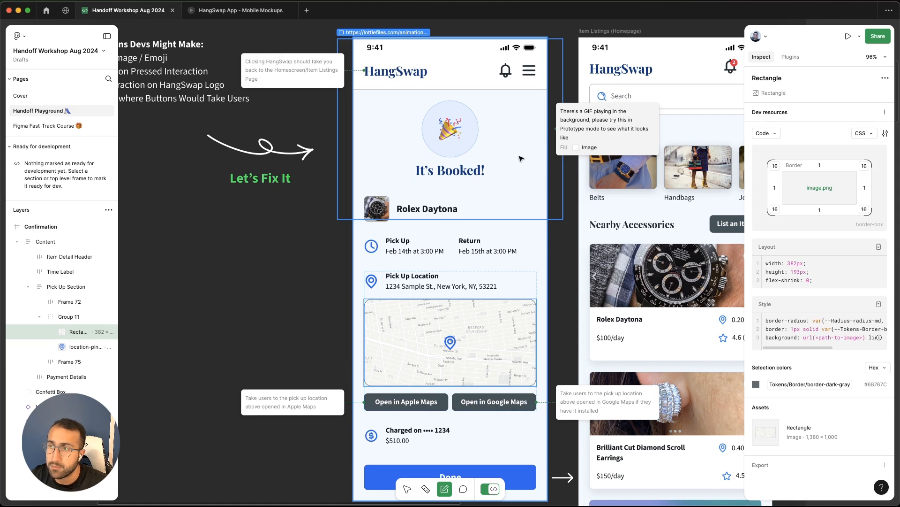
pyautogui.scroll(-3)
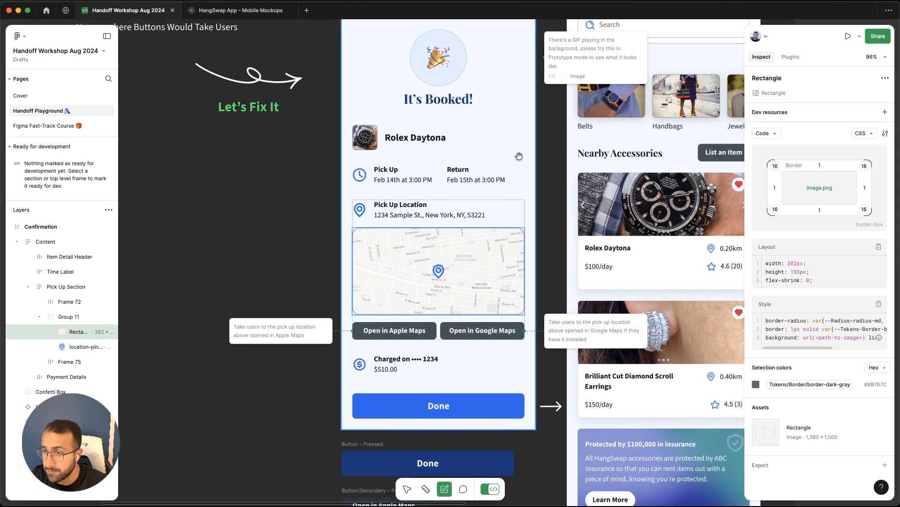
pyautogui.scroll(-3)
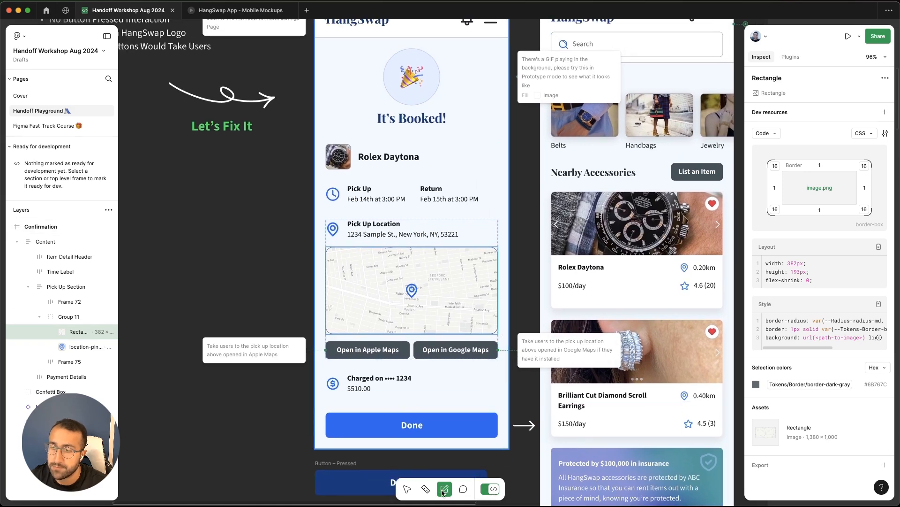
pyautogui.scroll(-3)
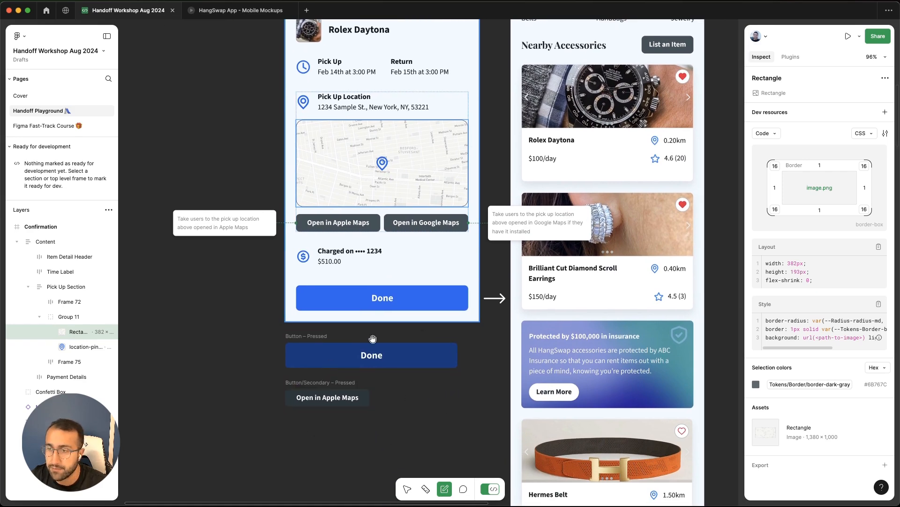
pyautogui.moveTo(384, 403)
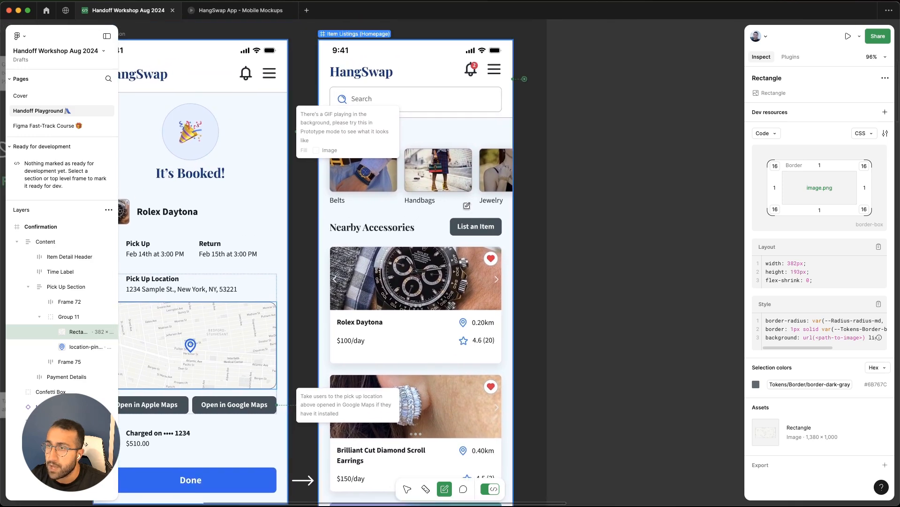
# Review the Item Listings navbar and filter bar annotations, then leave Dev Mode for Design mode.
pyautogui.scroll(-3)
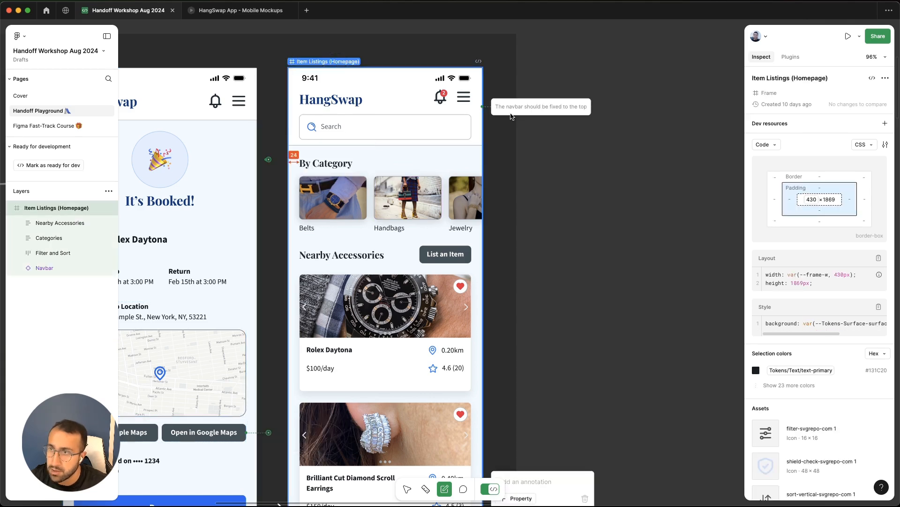
pyautogui.moveTo(492, 185)
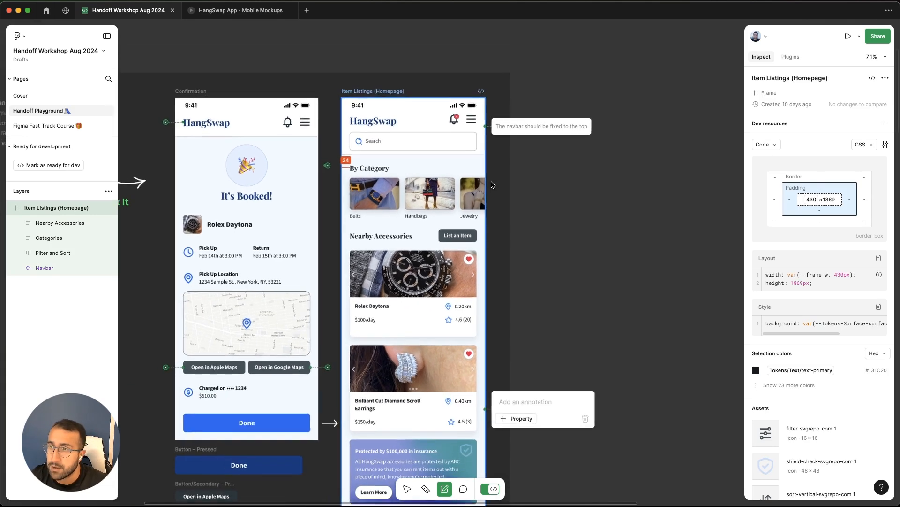
pyautogui.scroll(-3)
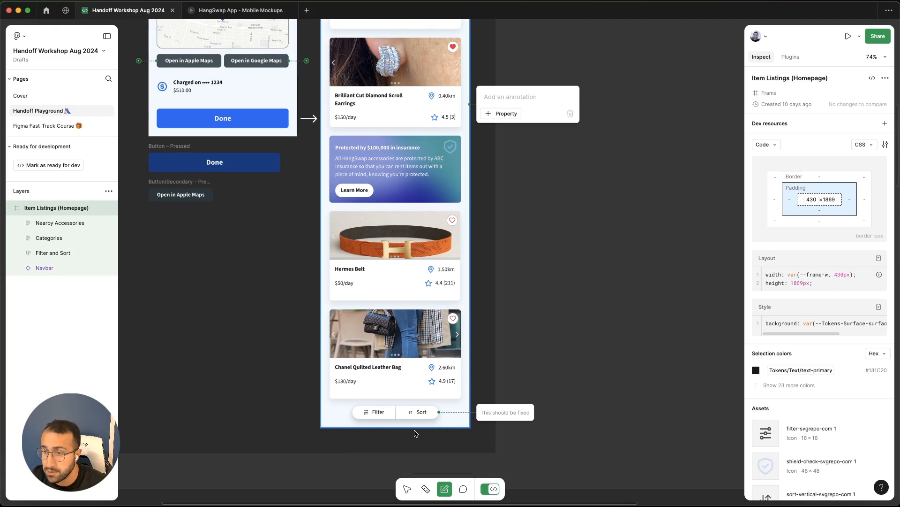
pyautogui.moveTo(454, 426)
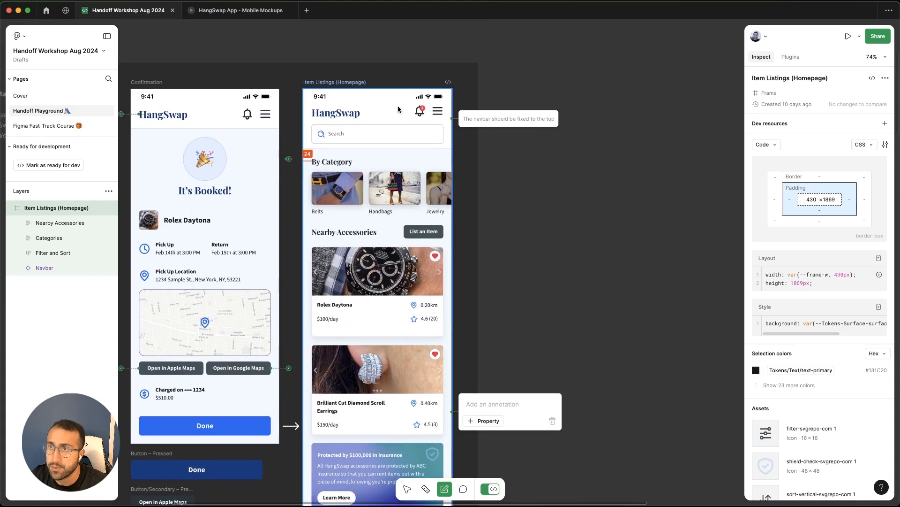
pyautogui.scroll(3)
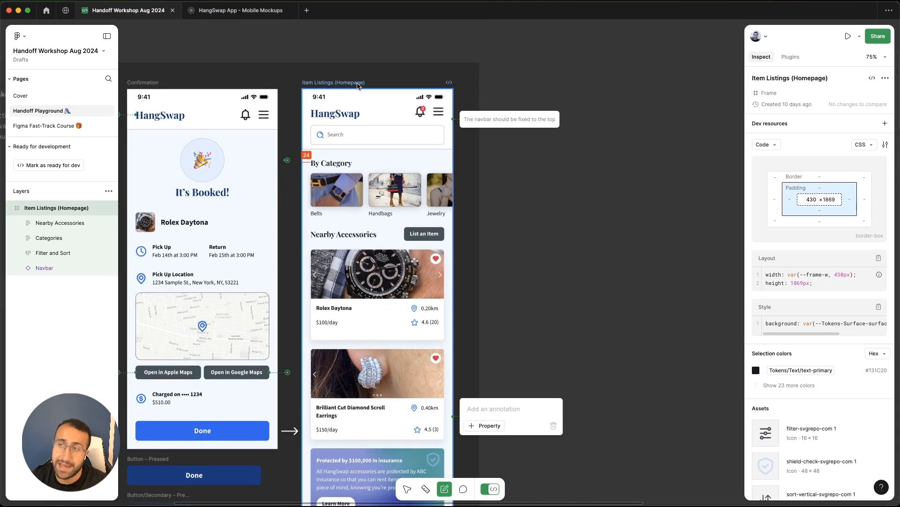
pyautogui.moveTo(395, 119)
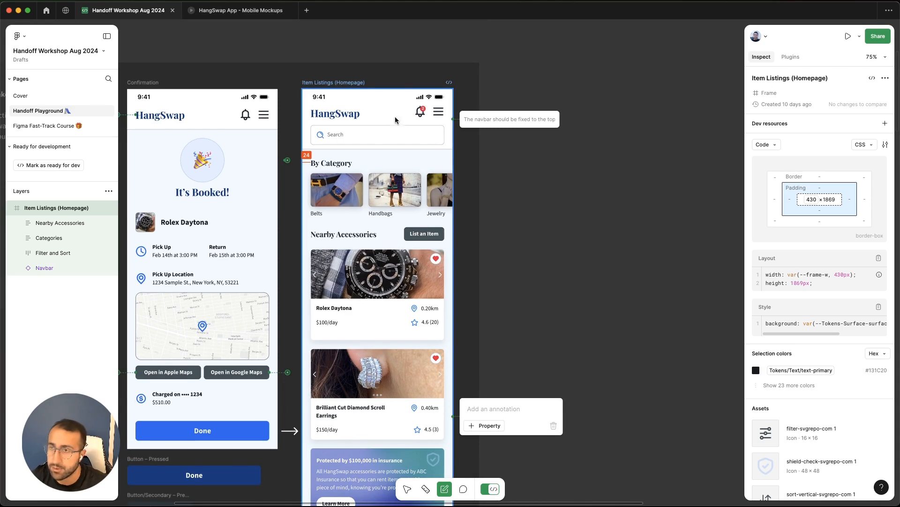
pyautogui.moveTo(418, 127)
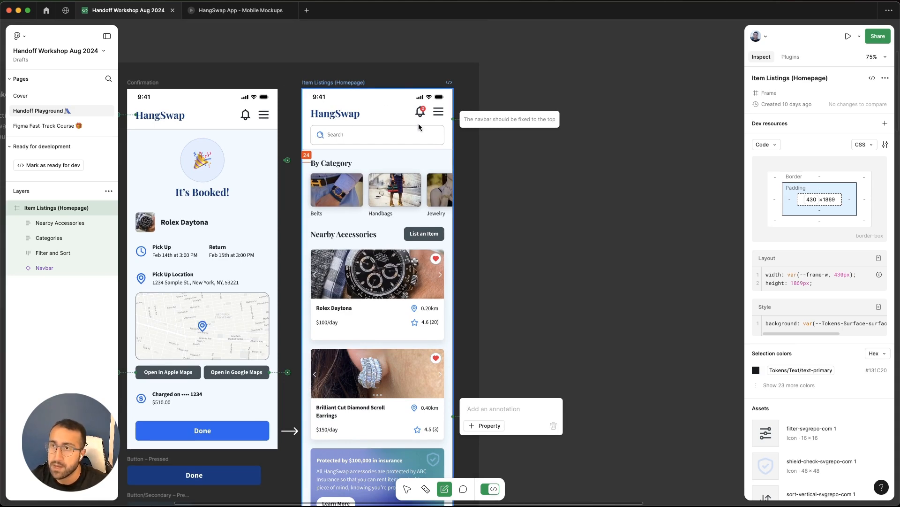
pyautogui.scroll(-3)
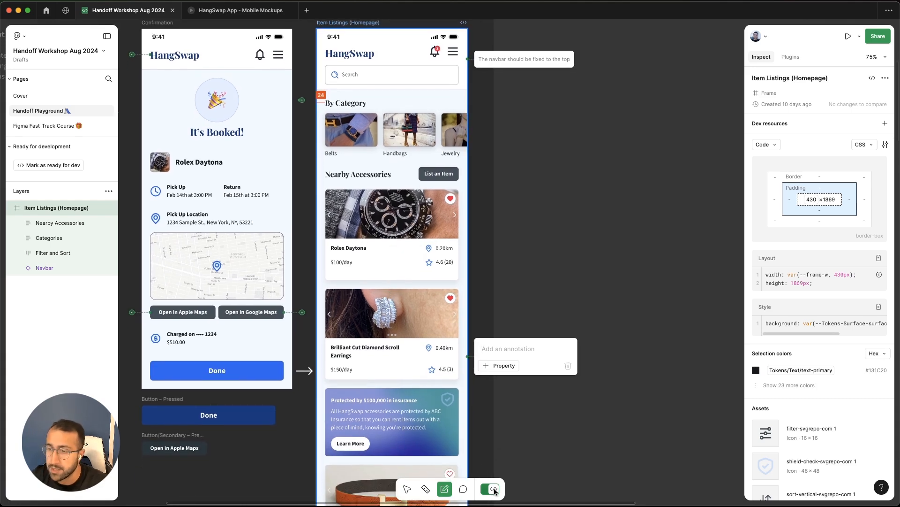
pyautogui.click(491, 489)
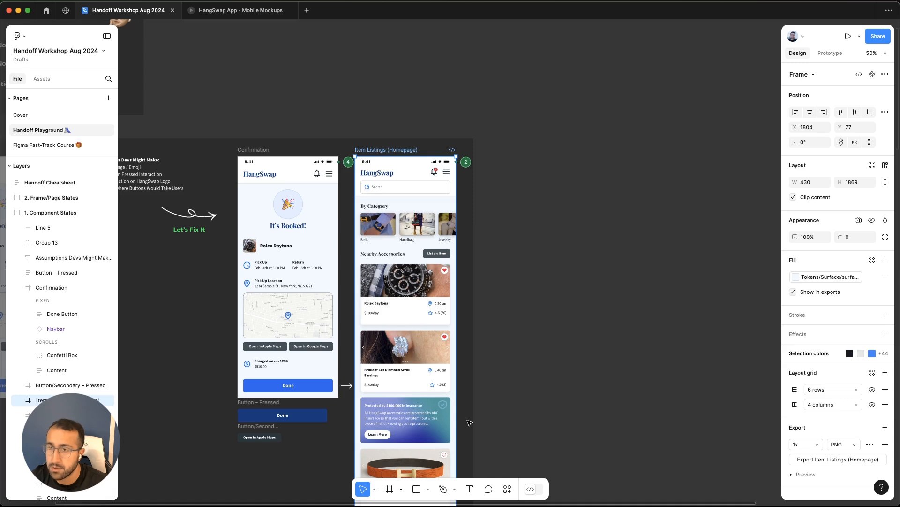
# Bring the 2. Frame/Page States section with the empty, loading and error screens into view.
pyautogui.scroll(3)
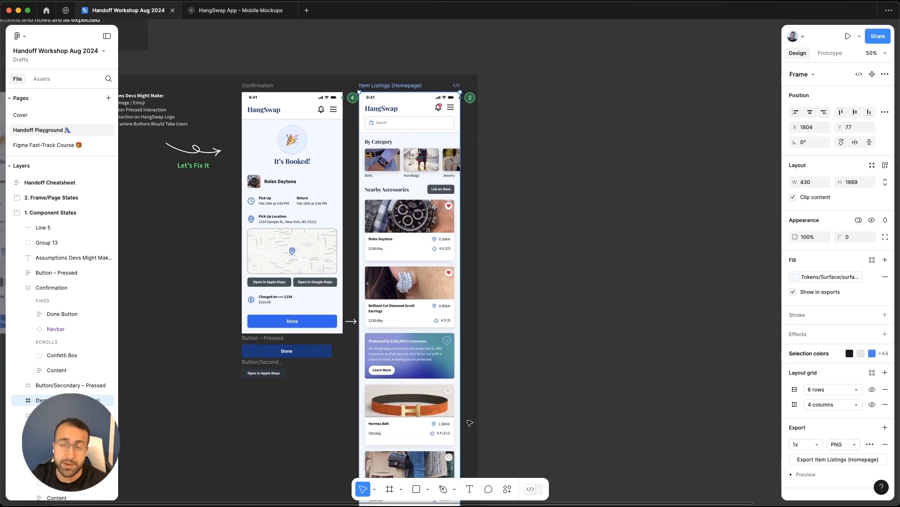
pyautogui.moveTo(322, 420)
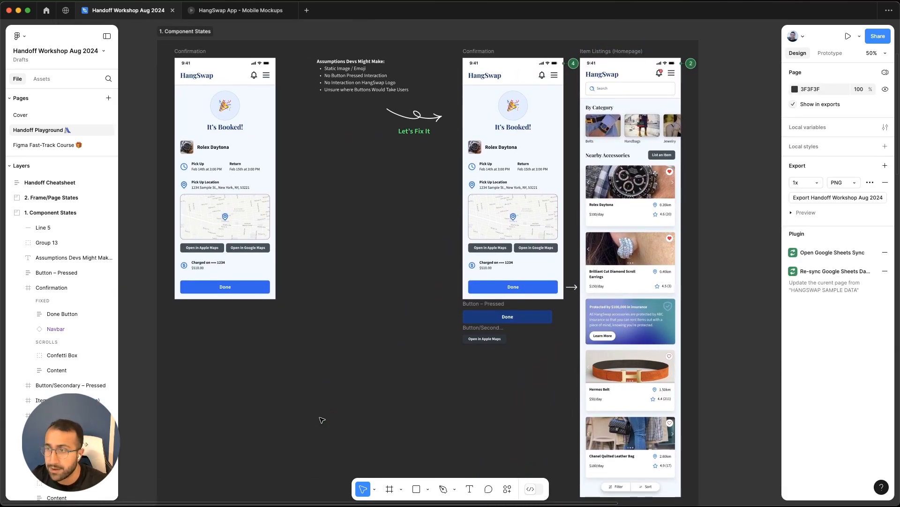
pyautogui.scroll(3)
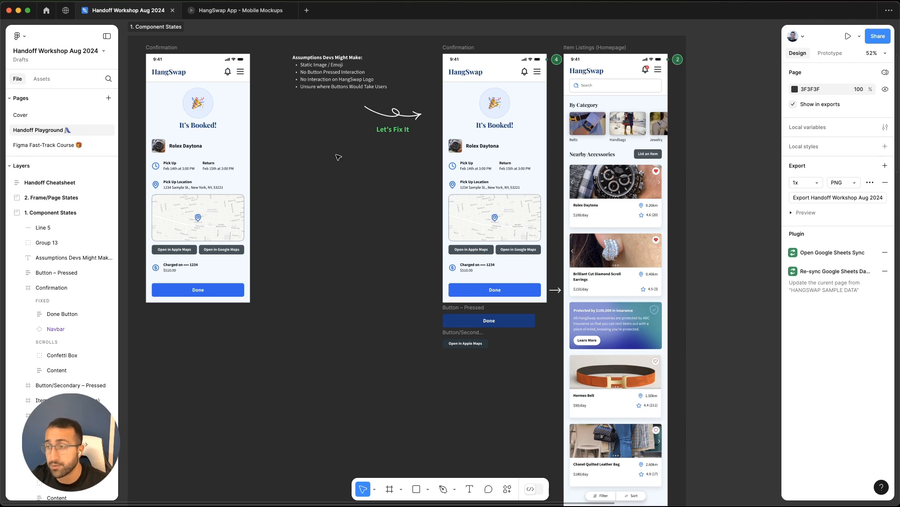
pyautogui.scroll(3)
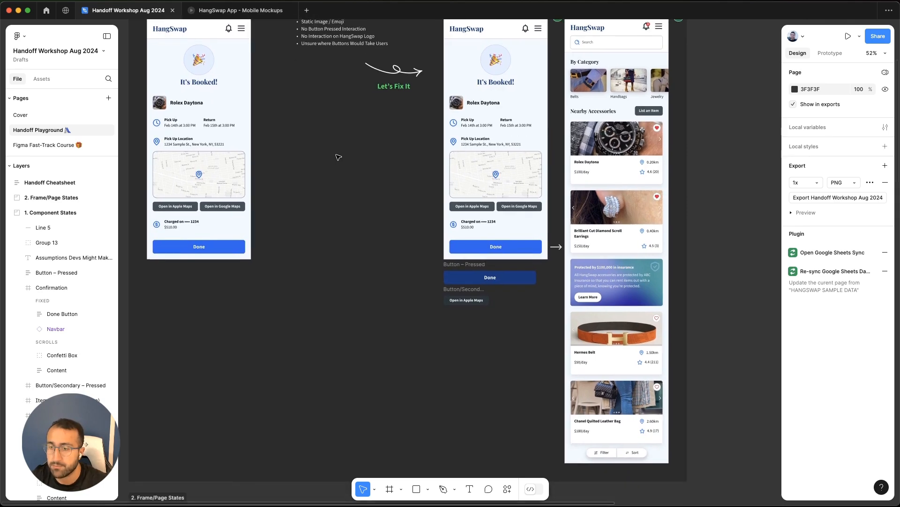
pyautogui.scroll(-3)
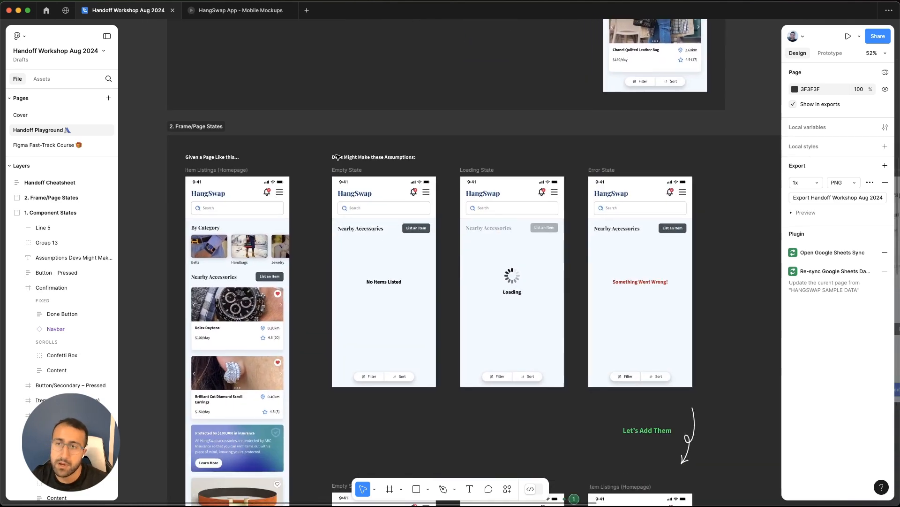
# Move past the homepage frame toward the Empty, Loading and Error State frames.
pyautogui.scroll(-3)
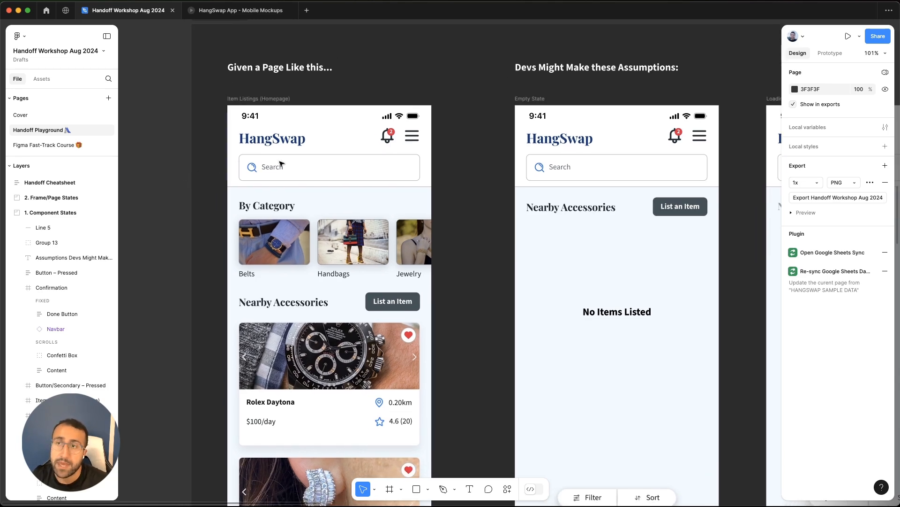
pyautogui.scroll(-3)
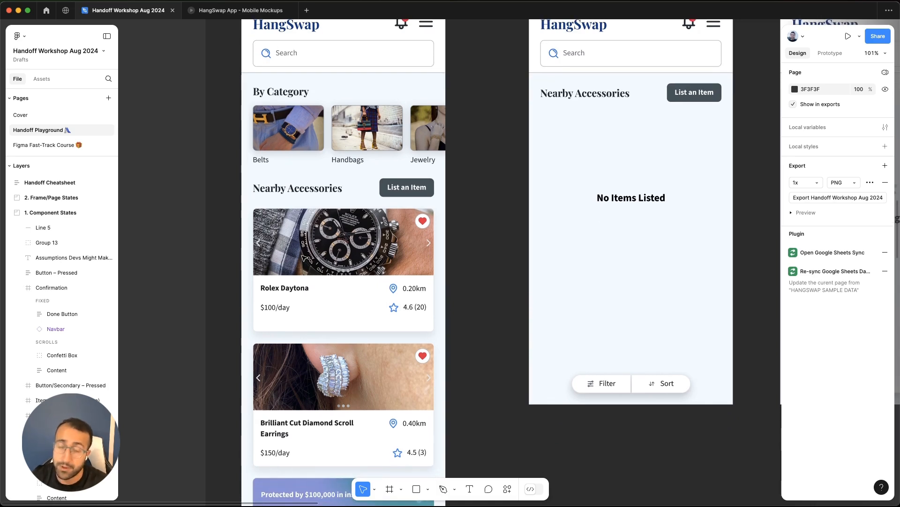
pyautogui.scroll(-3)
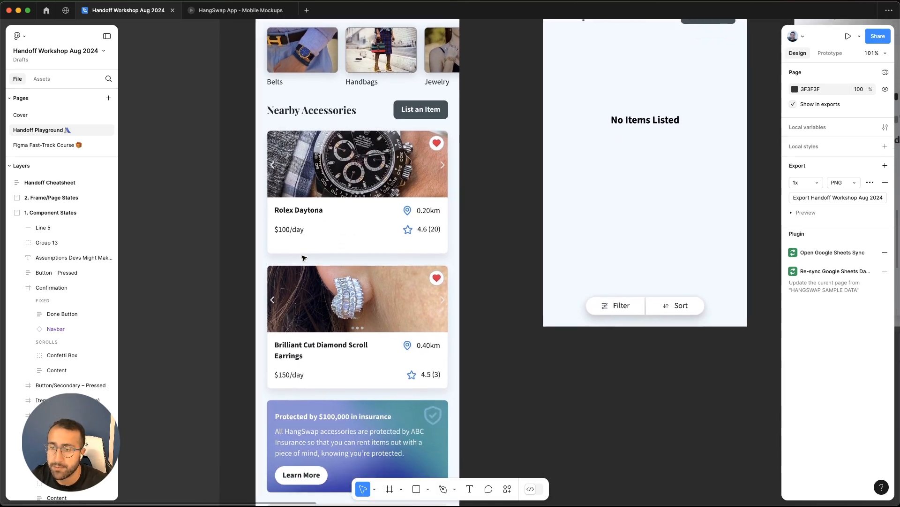
pyautogui.scroll(-3)
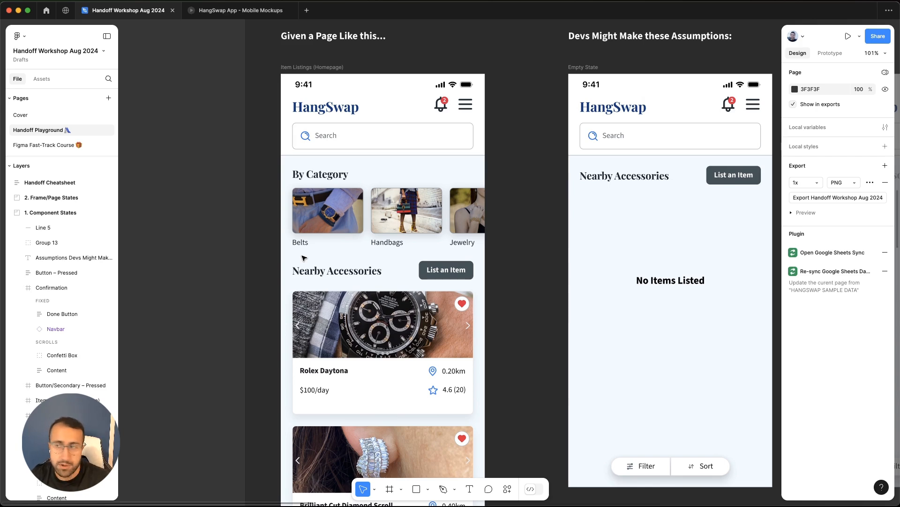
pyautogui.scroll(-3)
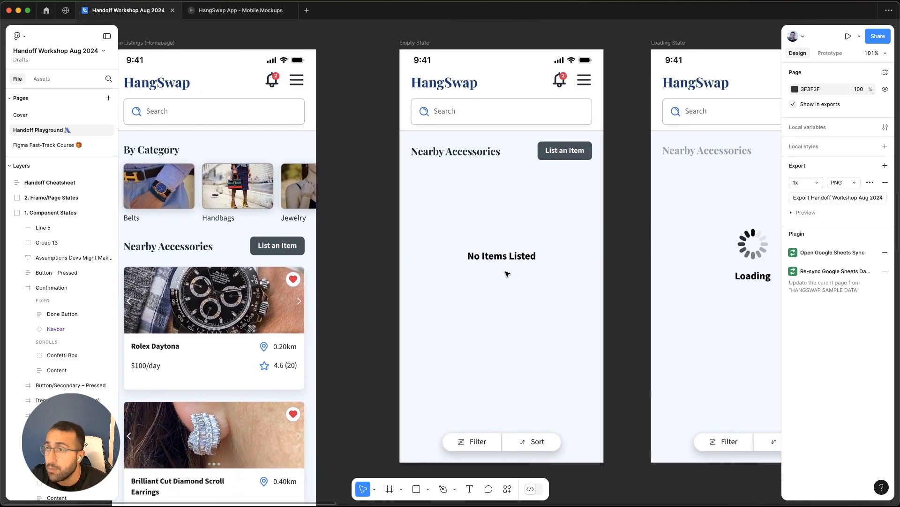
pyautogui.moveTo(554, 335)
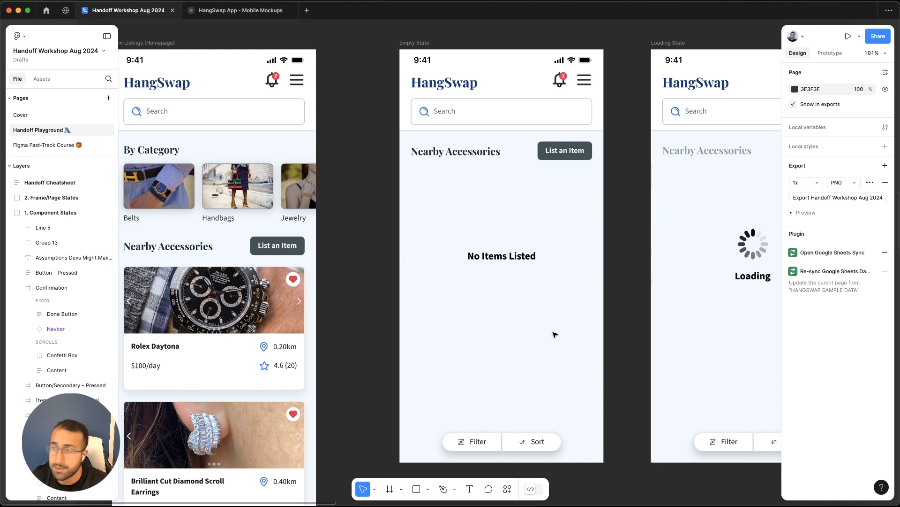
pyautogui.moveTo(518, 320)
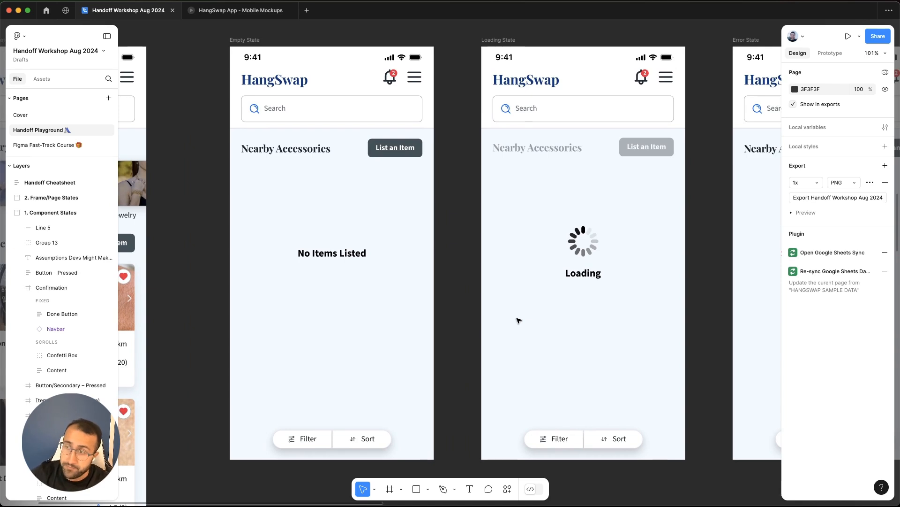
# Inspect the loading spinner and its label, then frame the three state screens together.
pyautogui.click(583, 252)
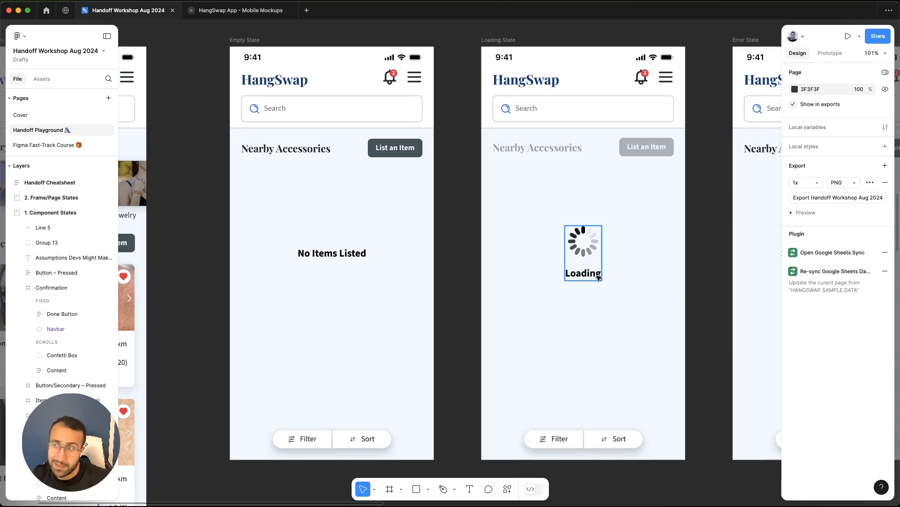
pyautogui.click(622, 290)
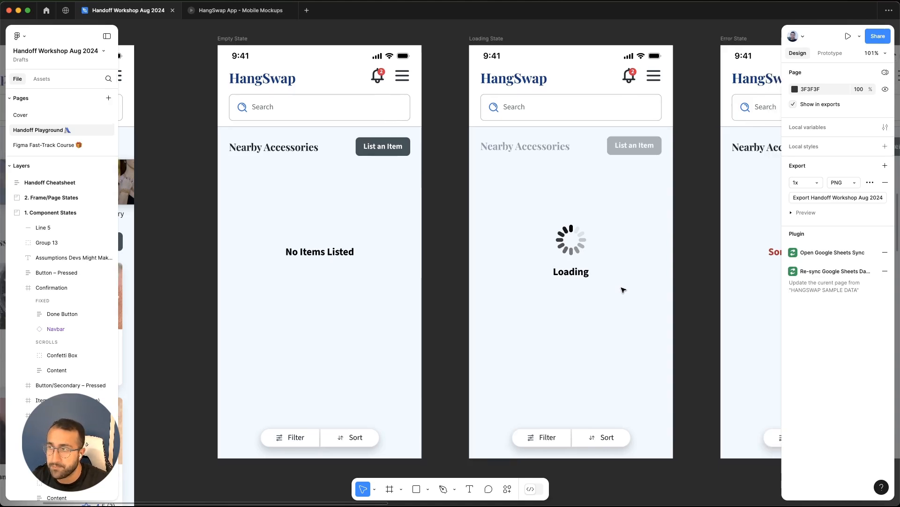
pyautogui.hscroll(3)
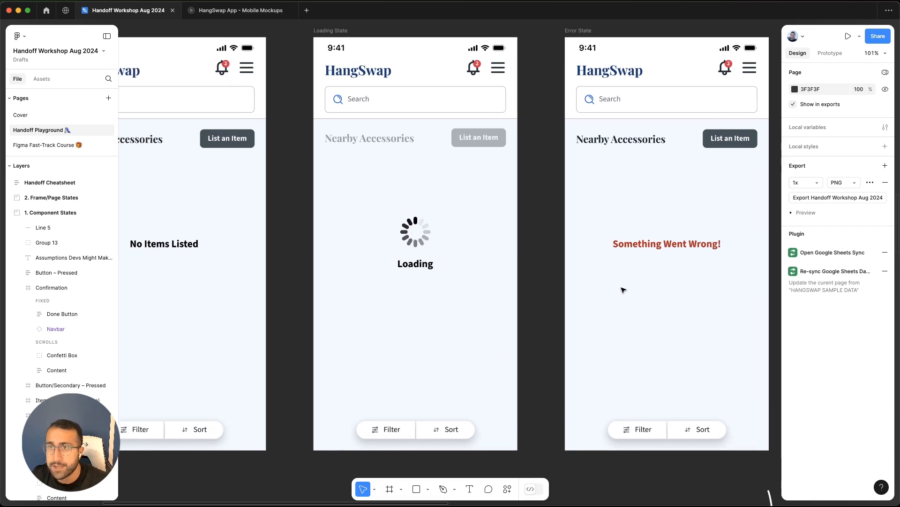
pyautogui.scroll(-3)
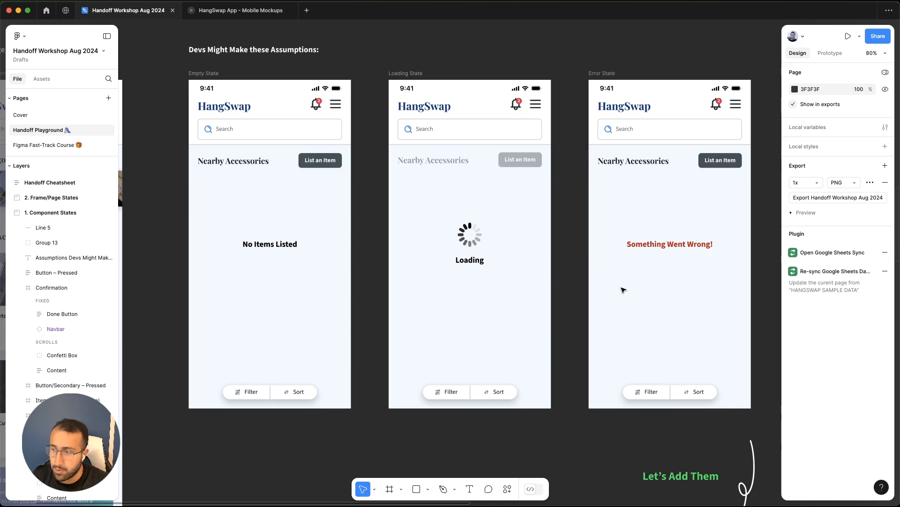
# Bring the redesigned Empty State and skeleton Loading State 'Let's Add Them' frames into view.
pyautogui.scroll(3)
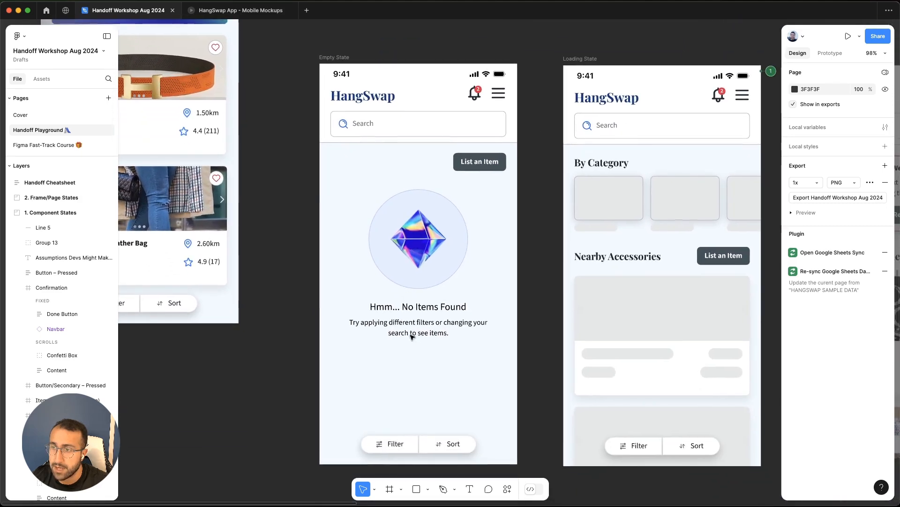
pyautogui.moveTo(311, 320)
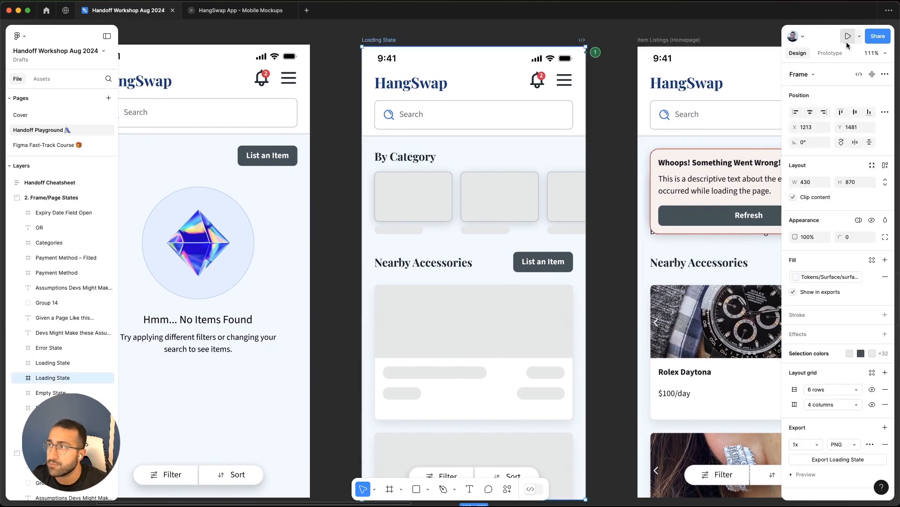
# Preview the skeleton Loading State as a prototype, then return to the design file in design mode.
pyautogui.click(848, 37)
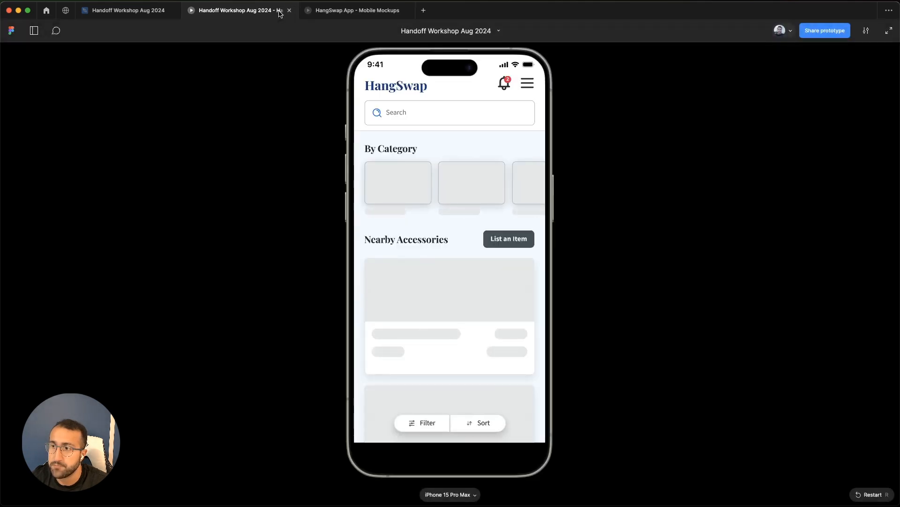
pyautogui.click(121, 11)
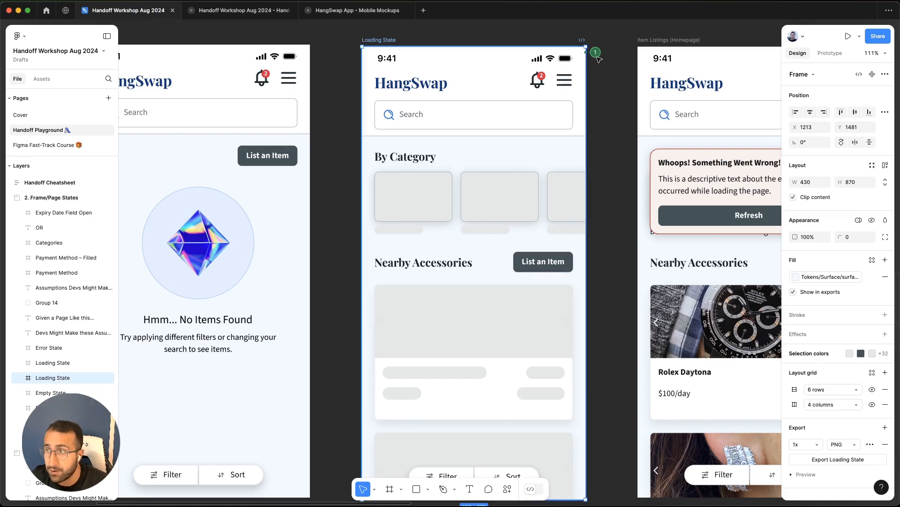
pyautogui.click(505, 489)
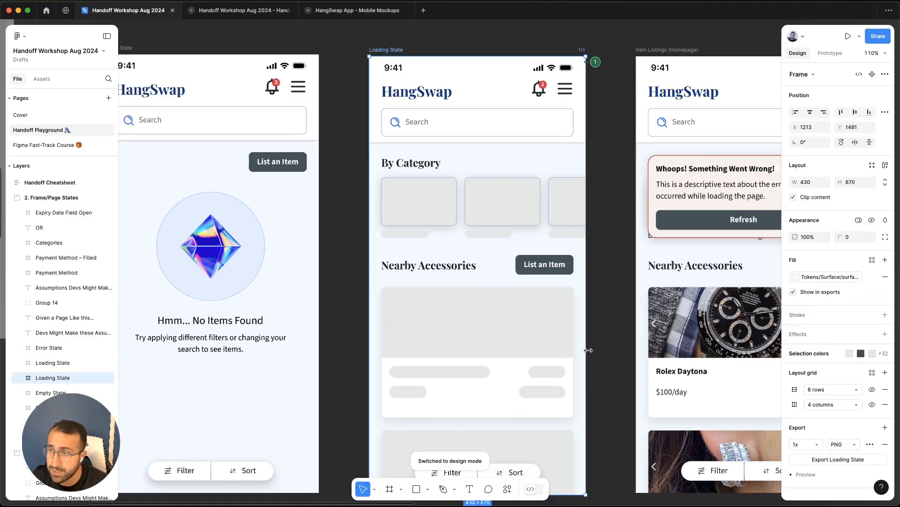
# Select the homepage's 'Whoops! Something Went Wrong!' error banner and zoom out to see the Empty, Loading and error state frames.
pyautogui.scroll(-3)
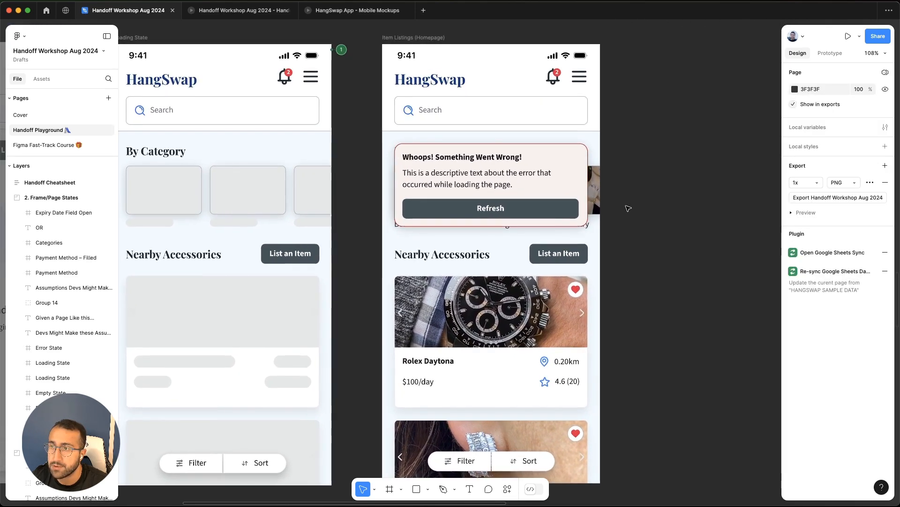
pyautogui.moveTo(640, 244)
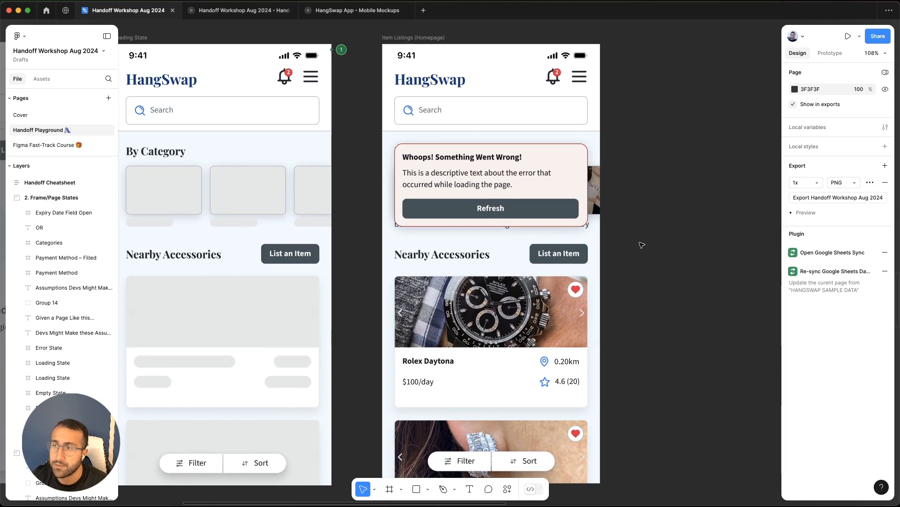
pyautogui.moveTo(490, 191)
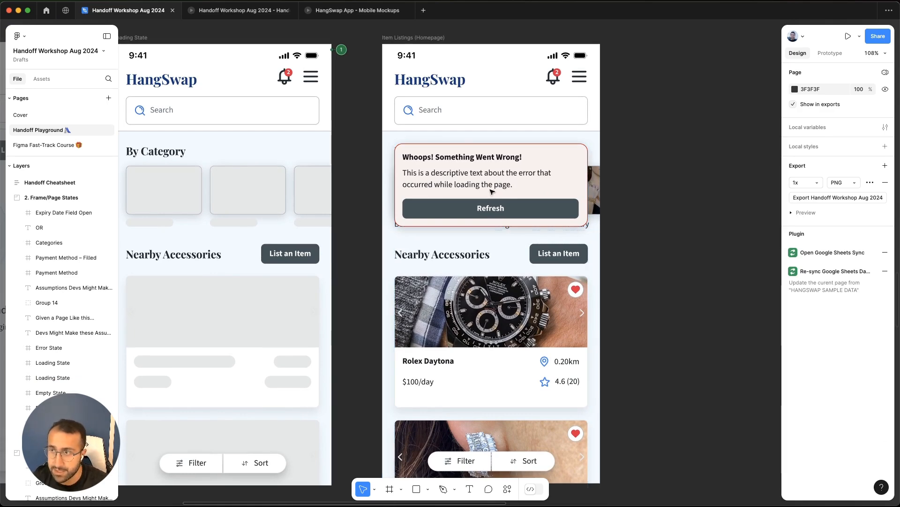
pyautogui.click(490, 184)
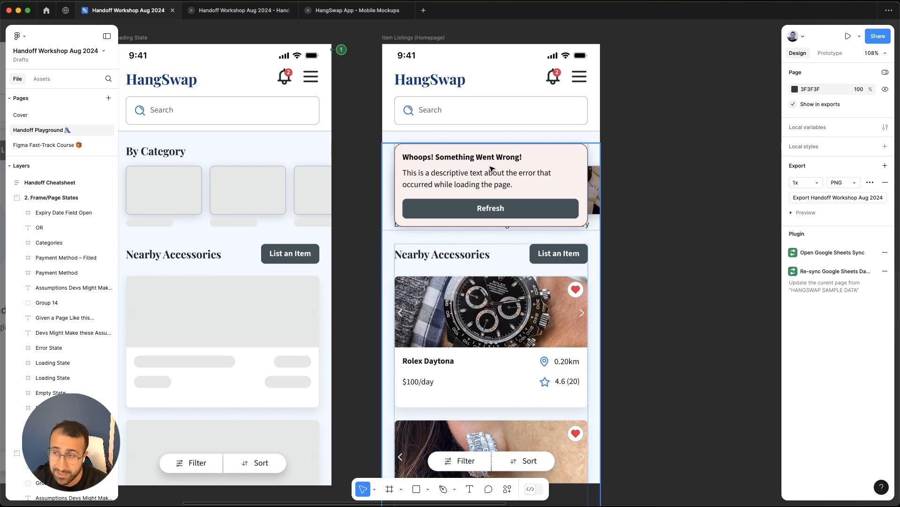
pyautogui.moveTo(537, 208)
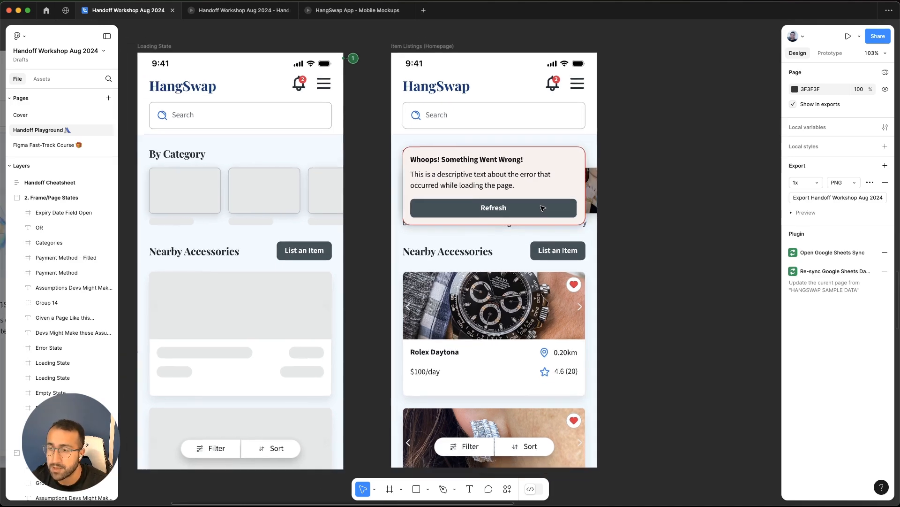
pyautogui.scroll(-3)
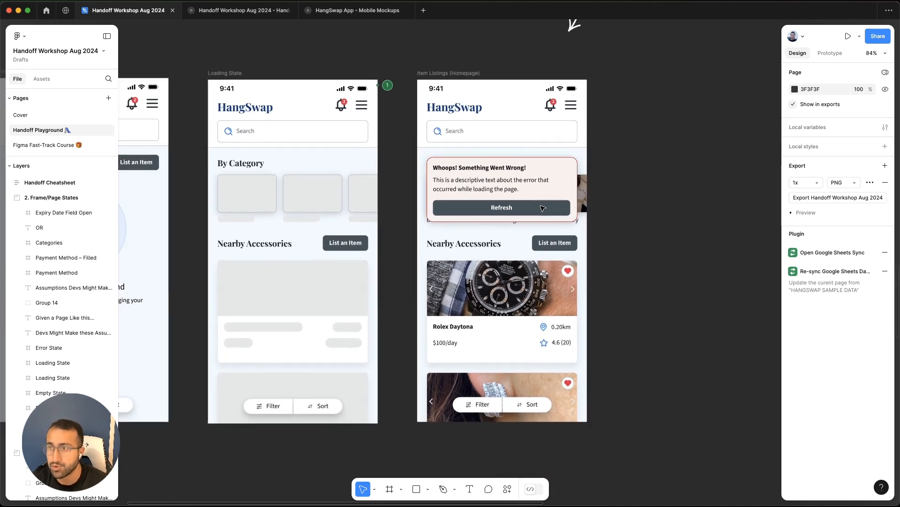
pyautogui.scroll(-3)
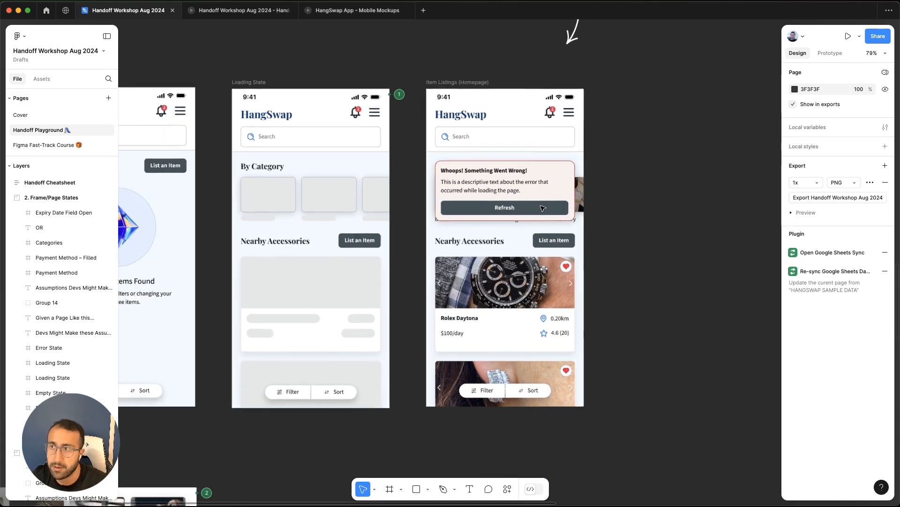
pyautogui.scroll(-3)
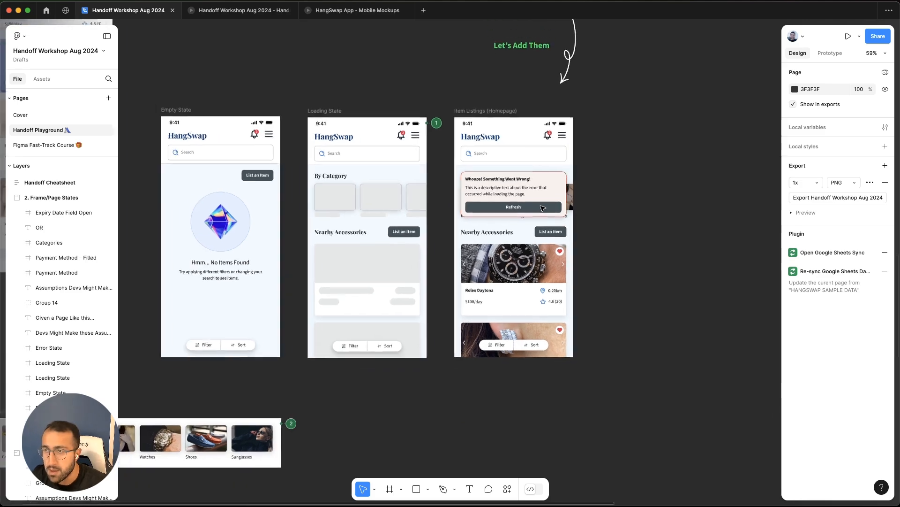
# Bring the Payment Method screen and its 'Assumptions Devs Might Make' notes into view.
pyautogui.scroll(-3)
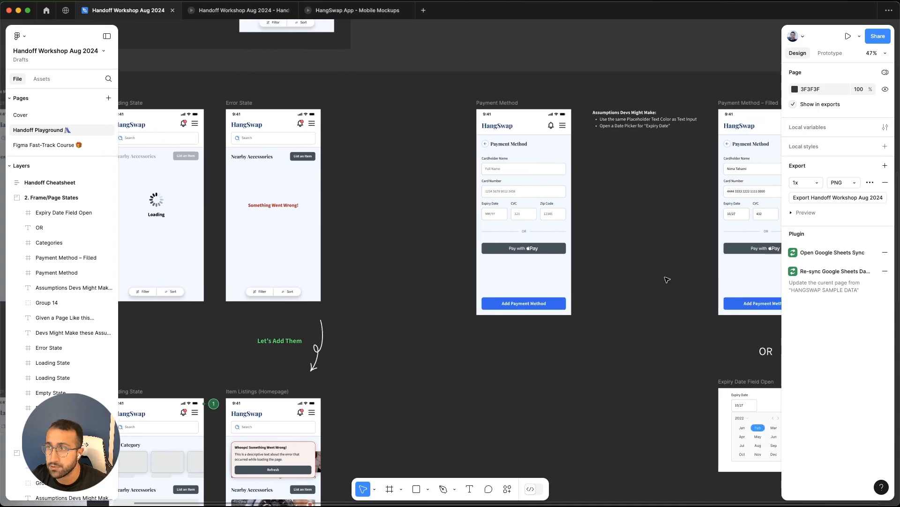
pyautogui.scroll(3)
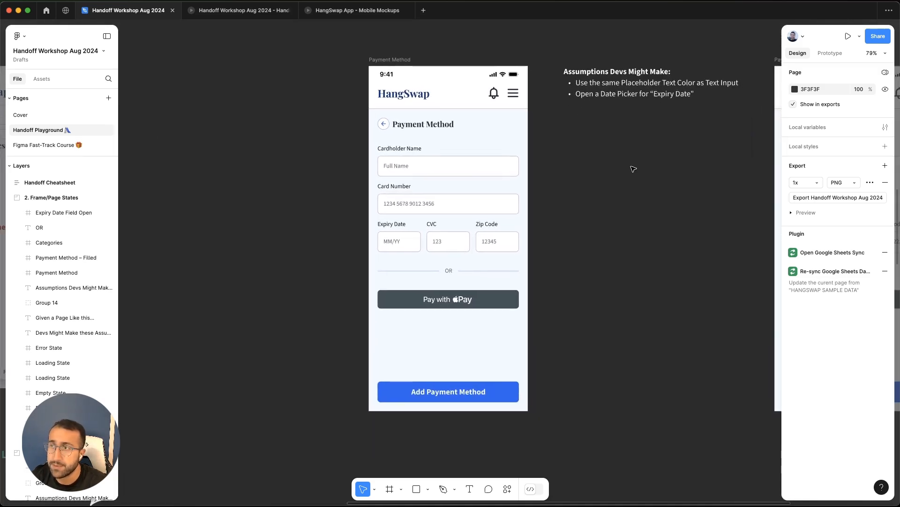
# Select the Payment Method form fields showing placeholders Full Name, MM/YY, 123 and 12345.
pyautogui.click(400, 241)
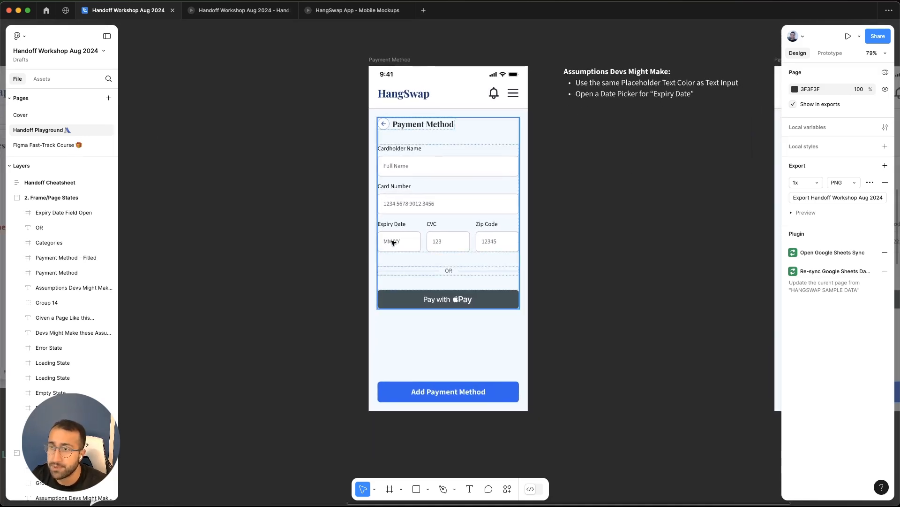
pyautogui.moveTo(456, 186)
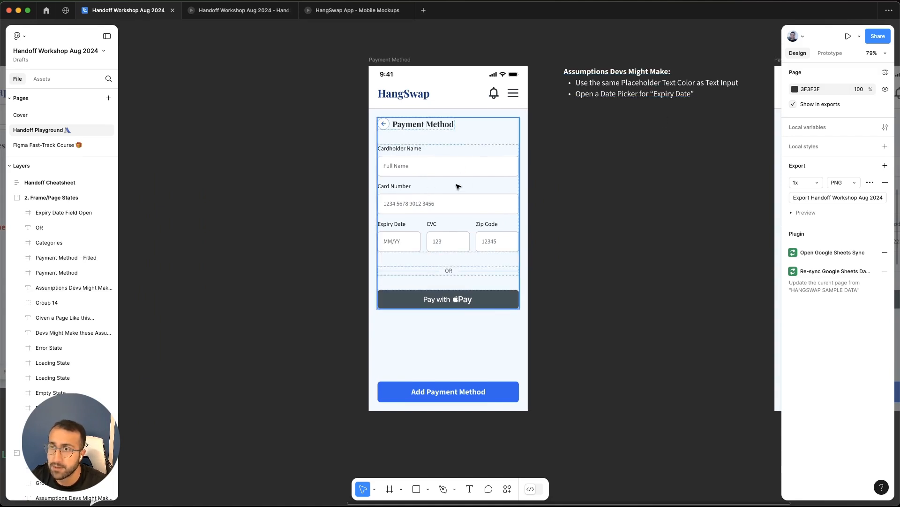
pyautogui.moveTo(449, 242)
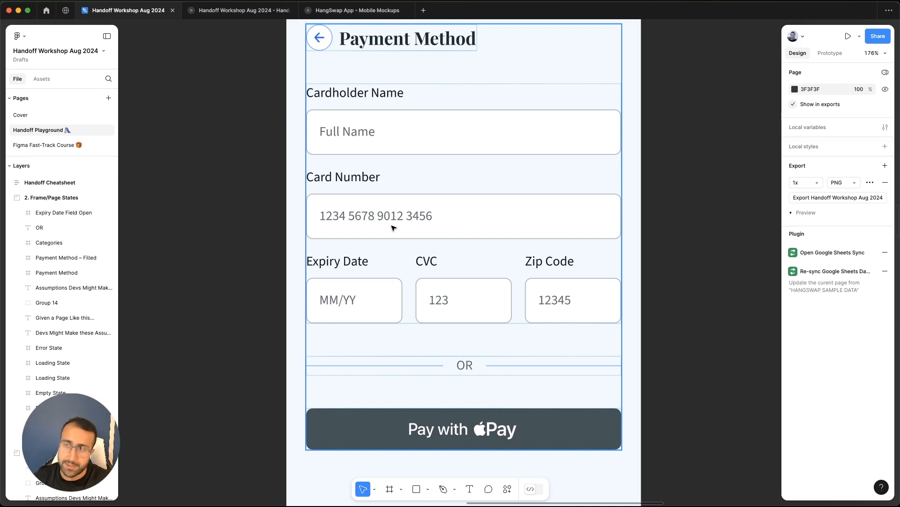
pyautogui.moveTo(475, 230)
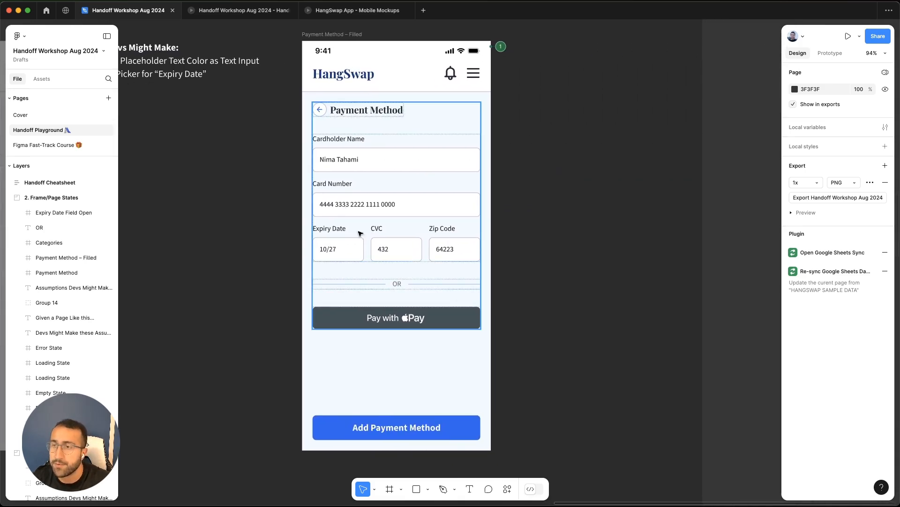
pyautogui.moveTo(415, 272)
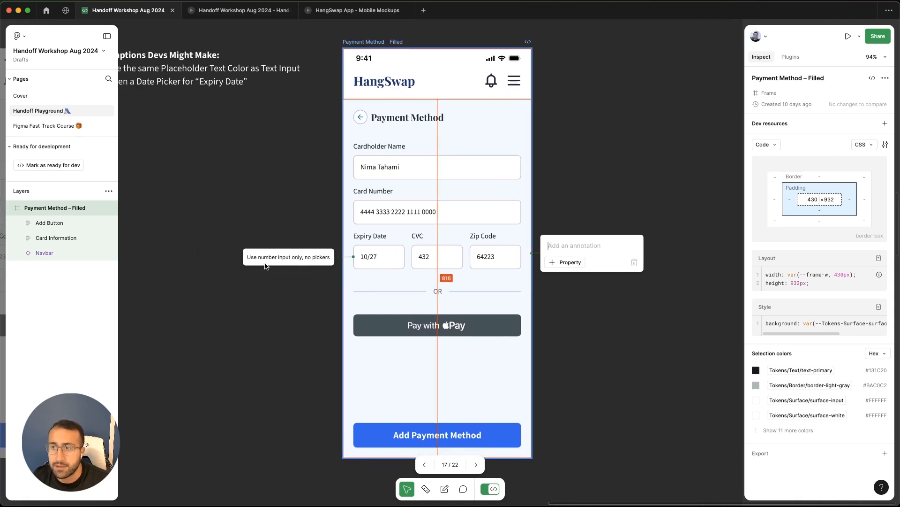
pyautogui.moveTo(305, 287)
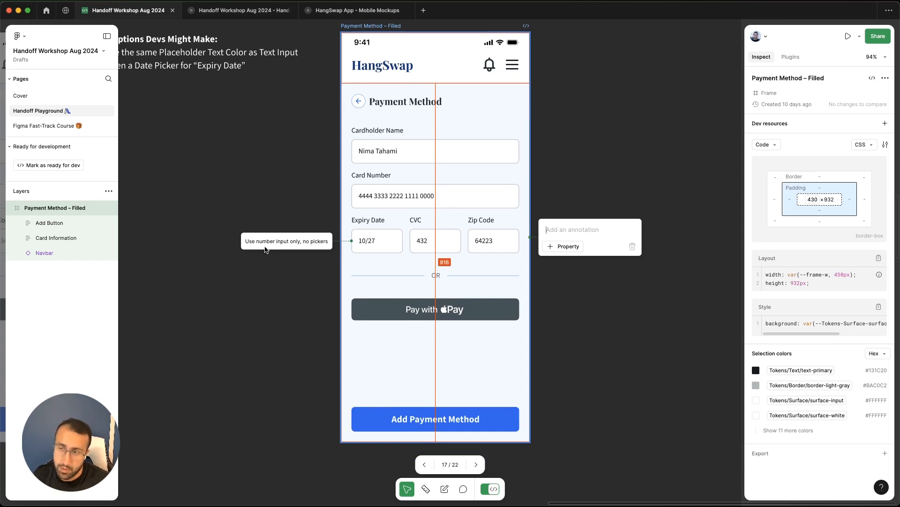
# Pan down from the filled Payment Method screen to the Expiry Date Field Open screen with its month picker.
pyautogui.scroll(-3)
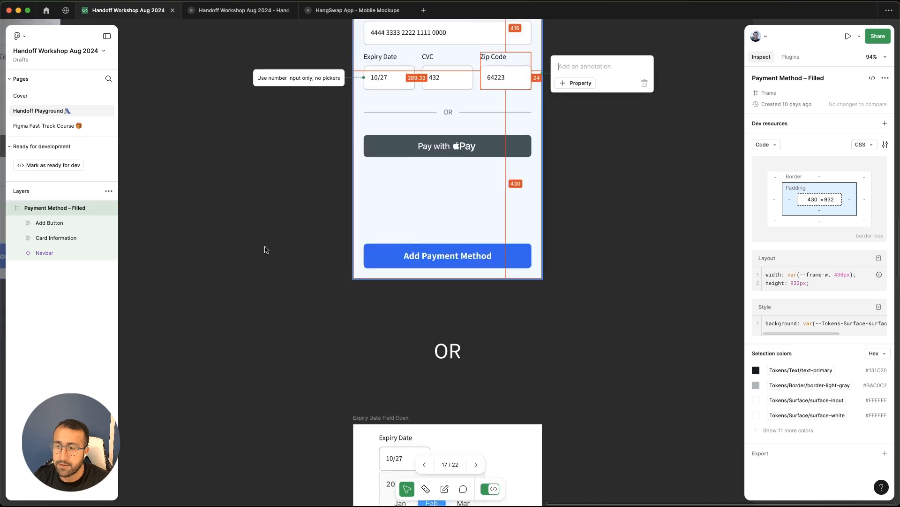
pyautogui.scroll(-3)
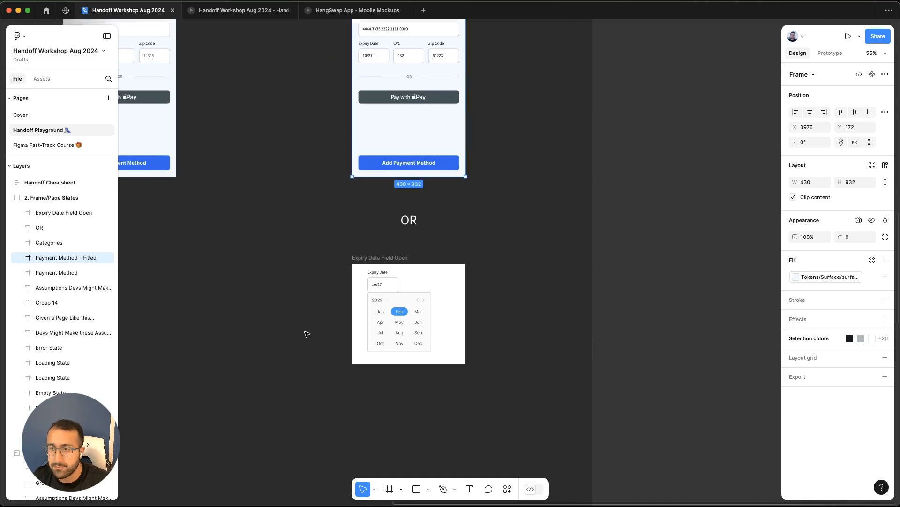
pyautogui.scroll(-3)
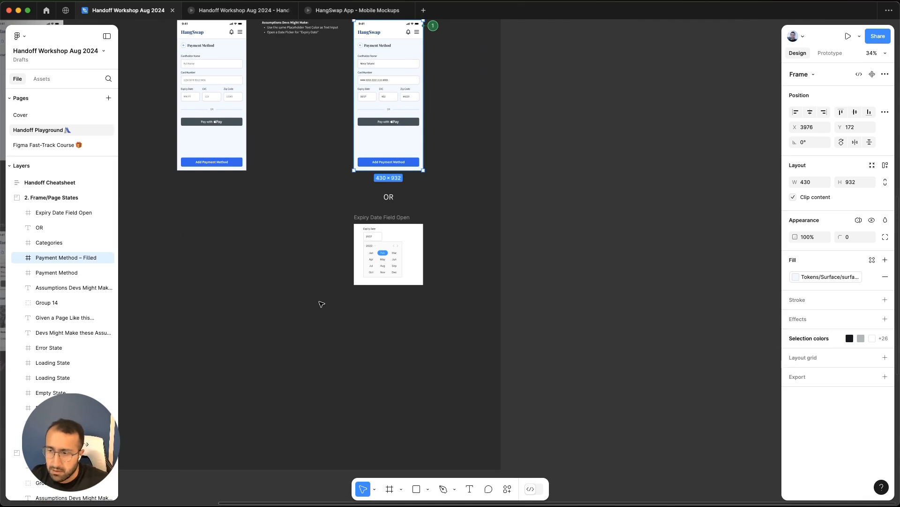
pyautogui.moveTo(409, 303)
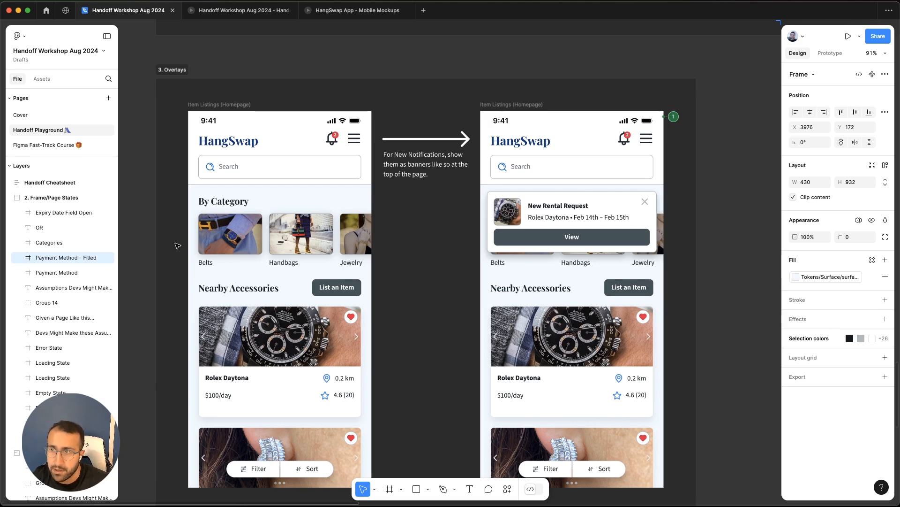
pyautogui.moveTo(447, 184)
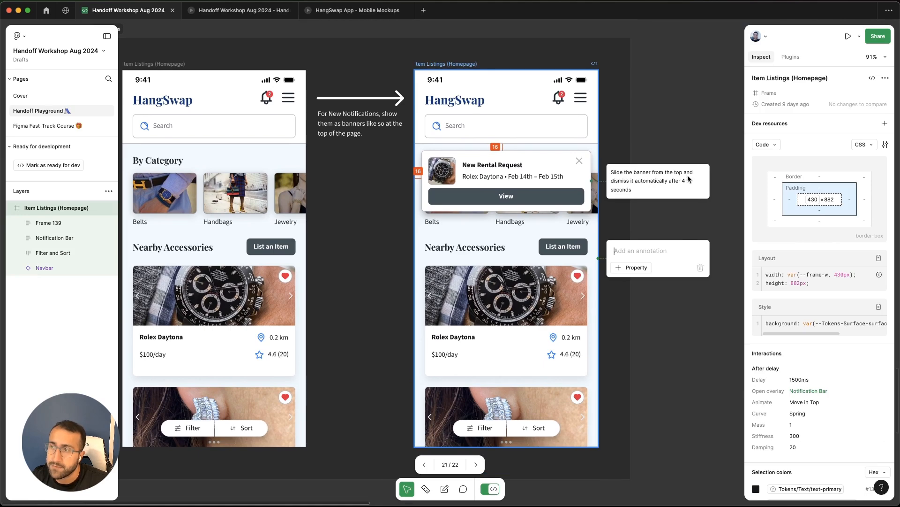
pyautogui.moveTo(680, 191)
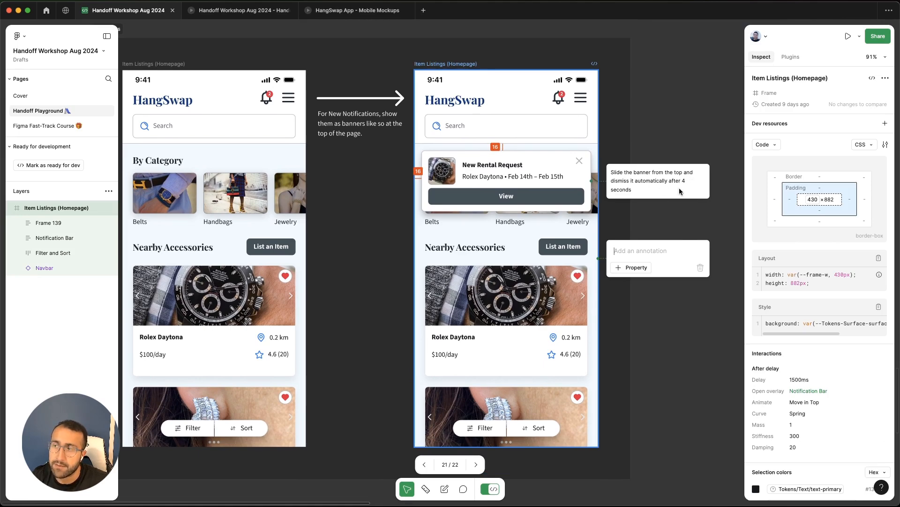
pyautogui.moveTo(645, 211)
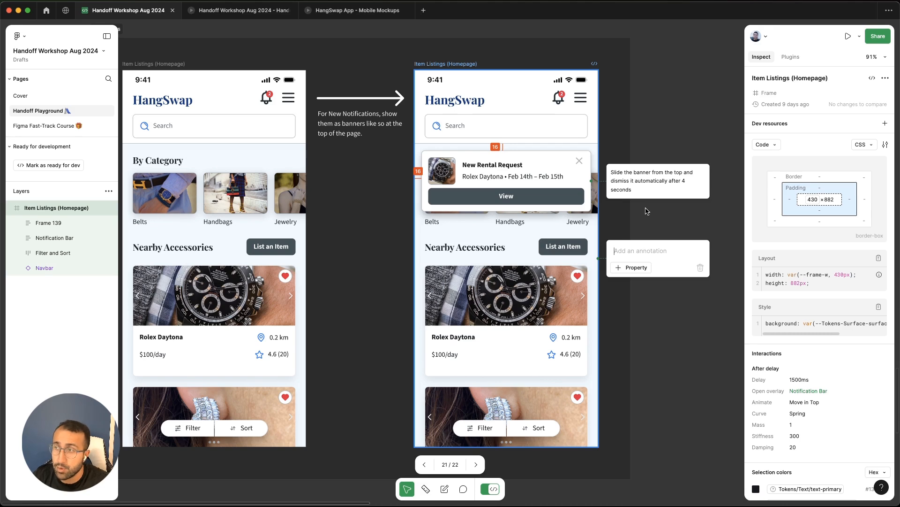
pyautogui.moveTo(684, 187)
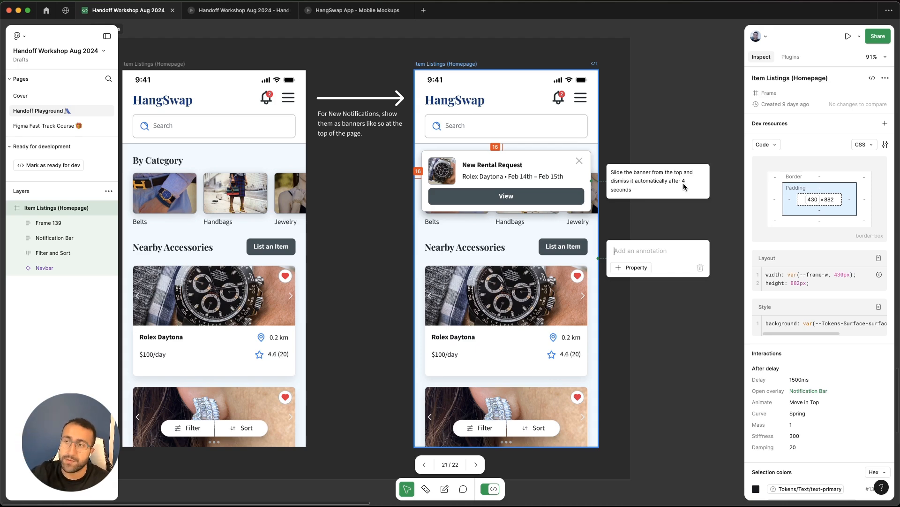
pyautogui.moveTo(490, 185)
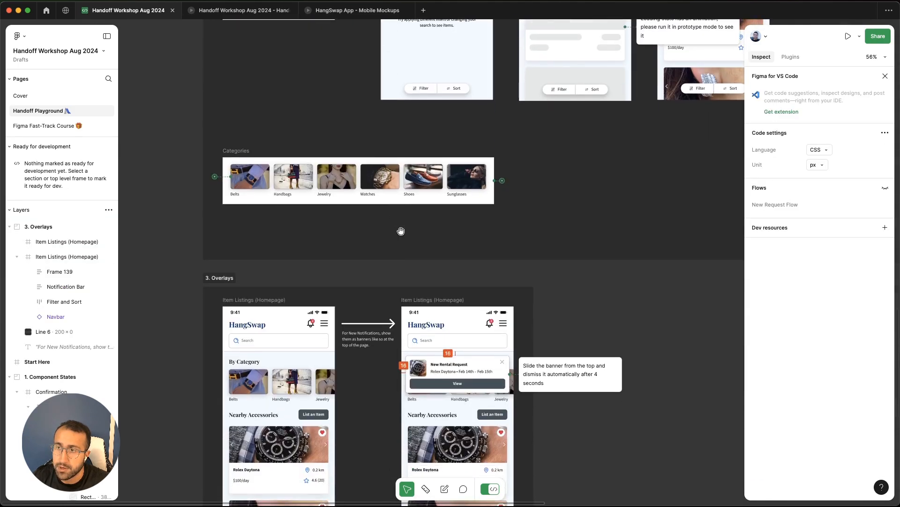
# Select the Categories row on the homepage to read its annotation.
pyautogui.scroll(-3)
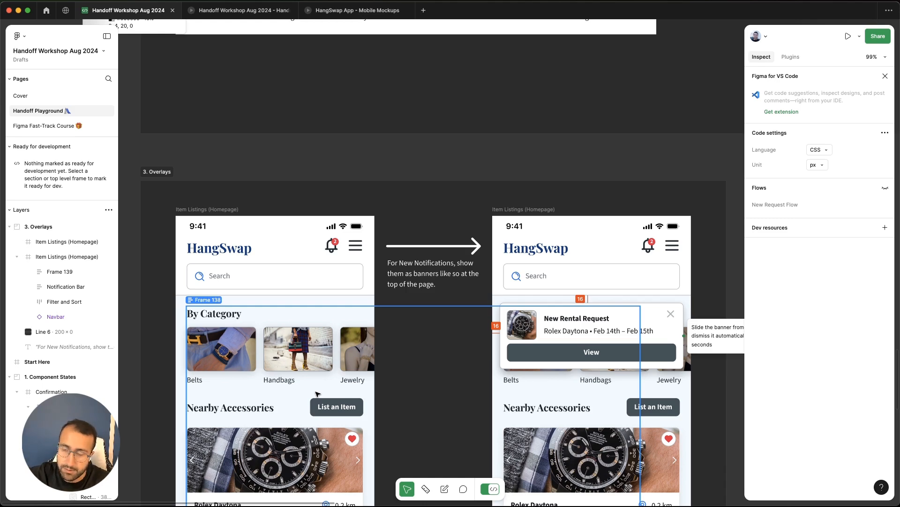
pyautogui.click(352, 349)
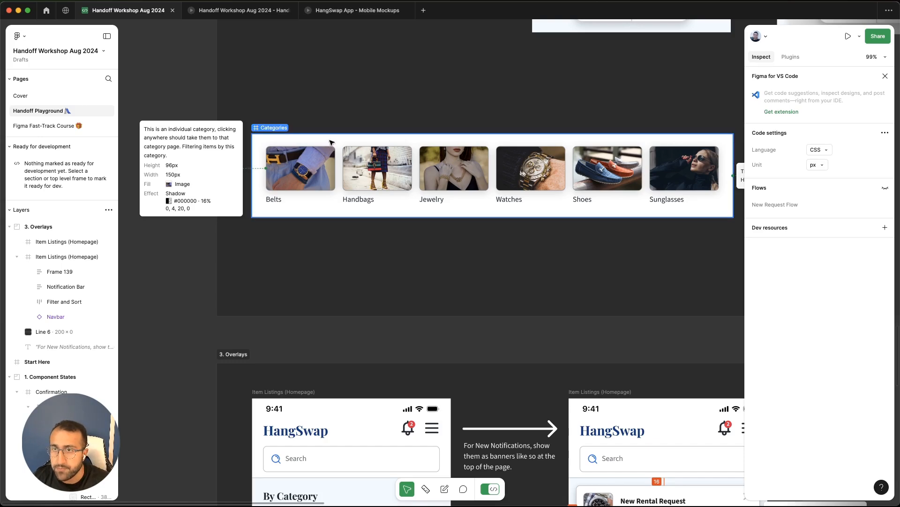
pyautogui.click(301, 168)
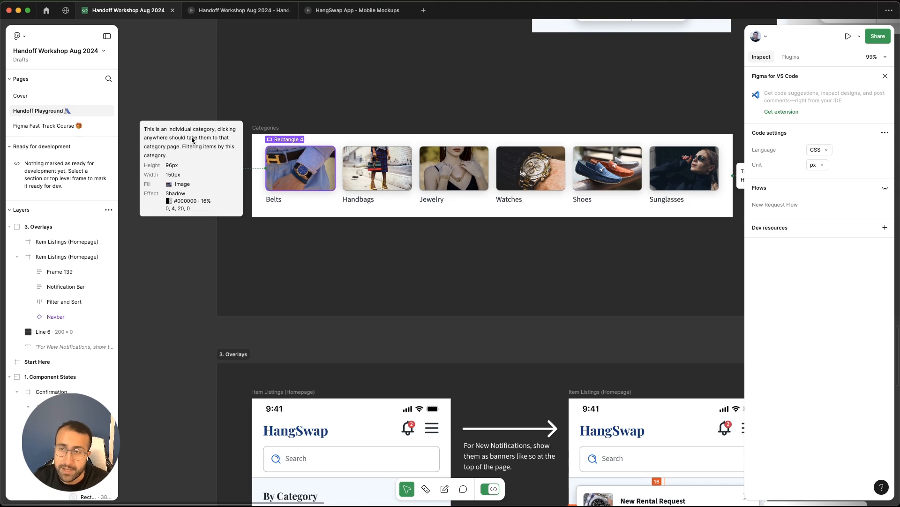
pyautogui.moveTo(155, 163)
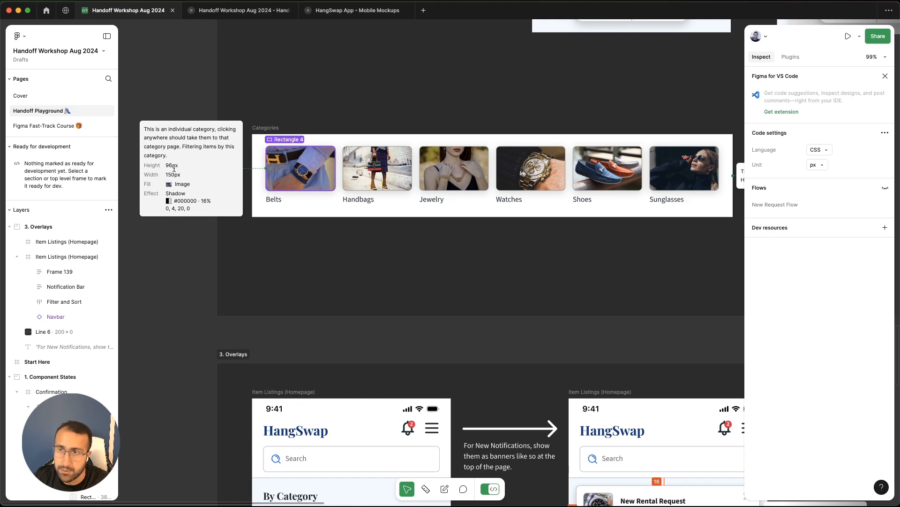
pyautogui.moveTo(191, 172)
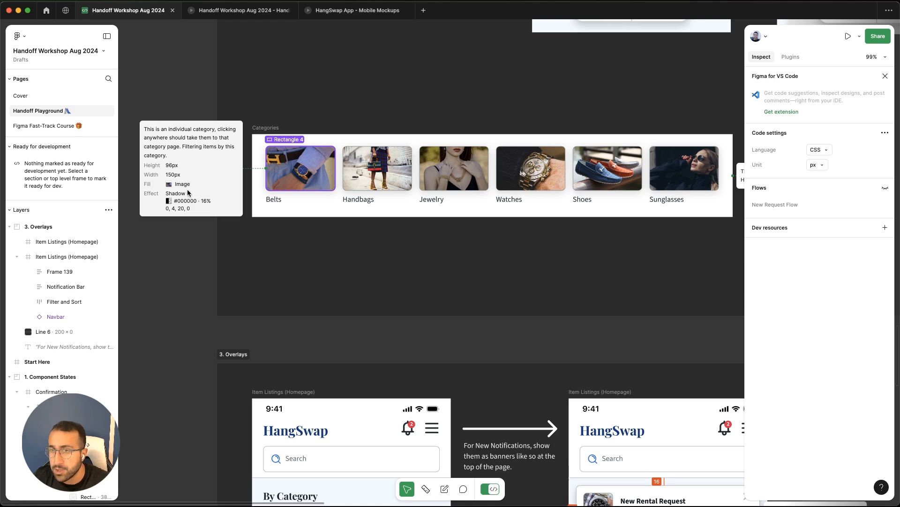
pyautogui.moveTo(186, 210)
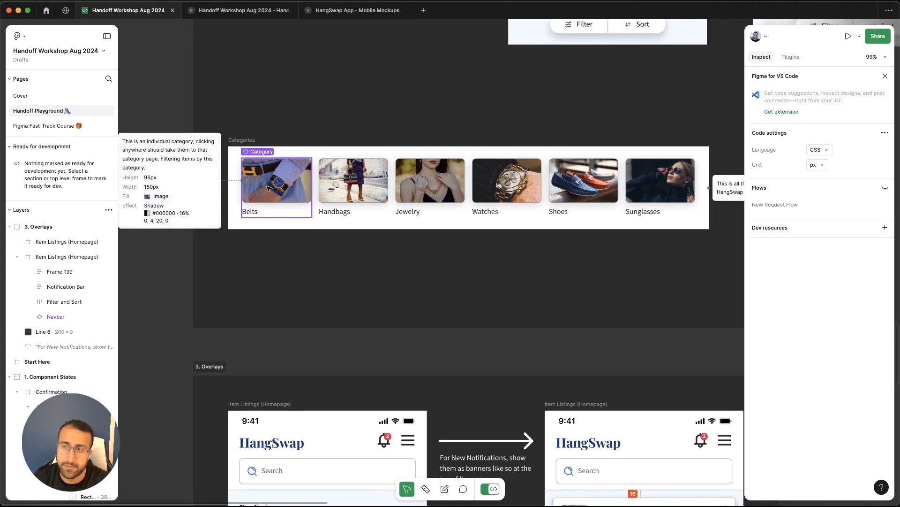
# Inspect the Belts category image's CSS: 150×96 px, rounded border, image background and shadow.
pyautogui.click(275, 187)
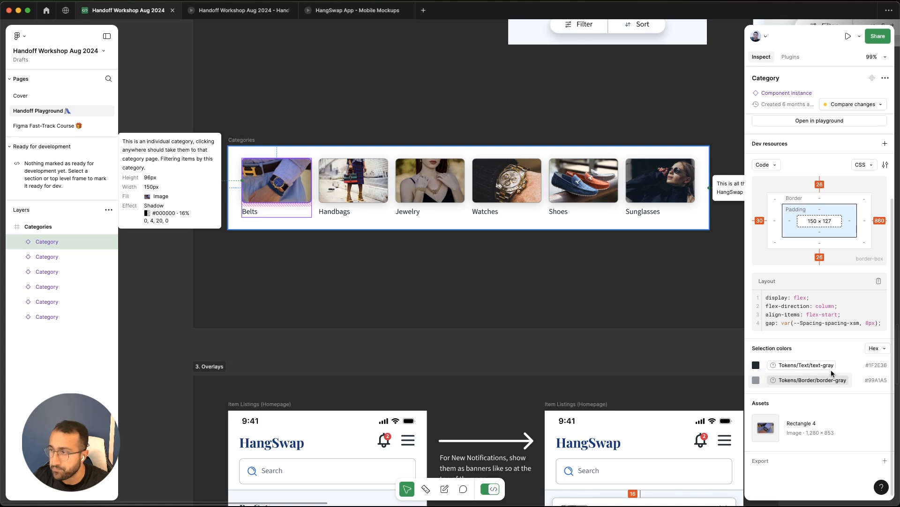
pyautogui.click(278, 178)
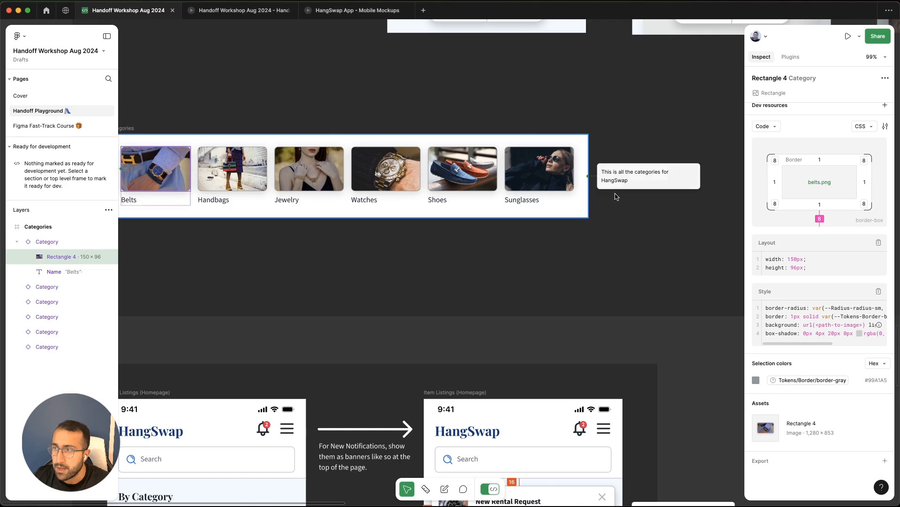
pyautogui.moveTo(628, 219)
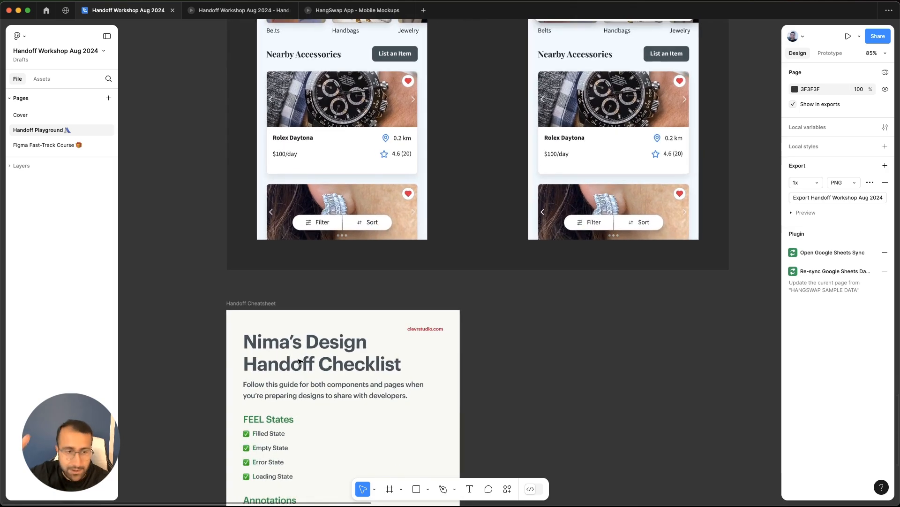
# Switch into Dev Mode to inspect the Item Listings (Homepage) frame, 430×882 px with its Notification Bar overlay.
pyautogui.scroll(-3)
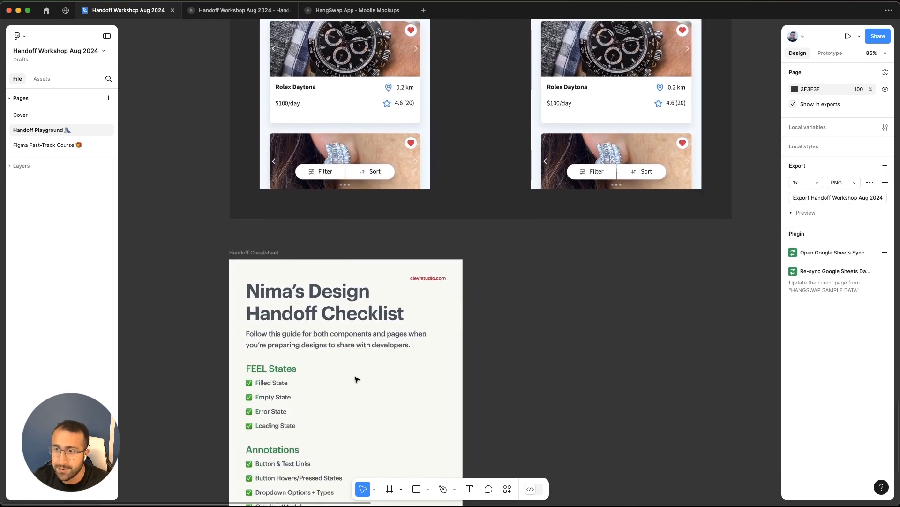
pyautogui.scroll(3)
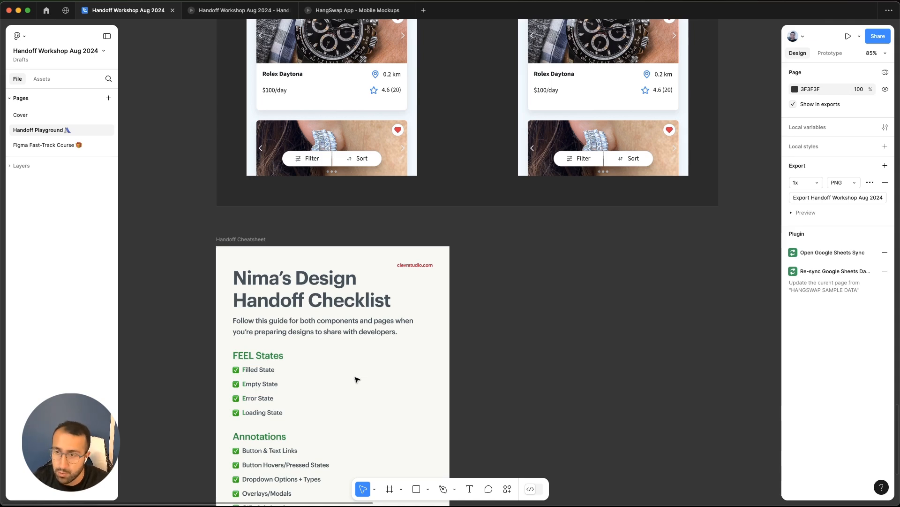
pyautogui.scroll(-3)
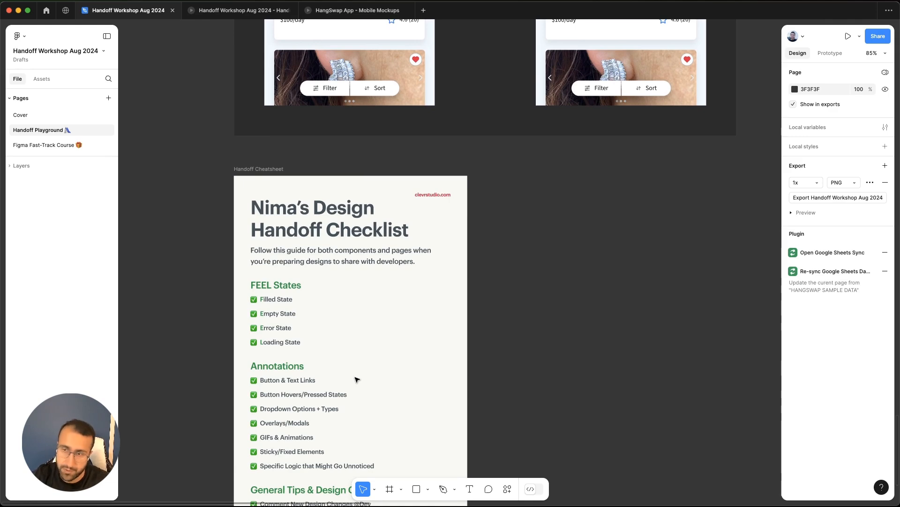
pyautogui.scroll(-3)
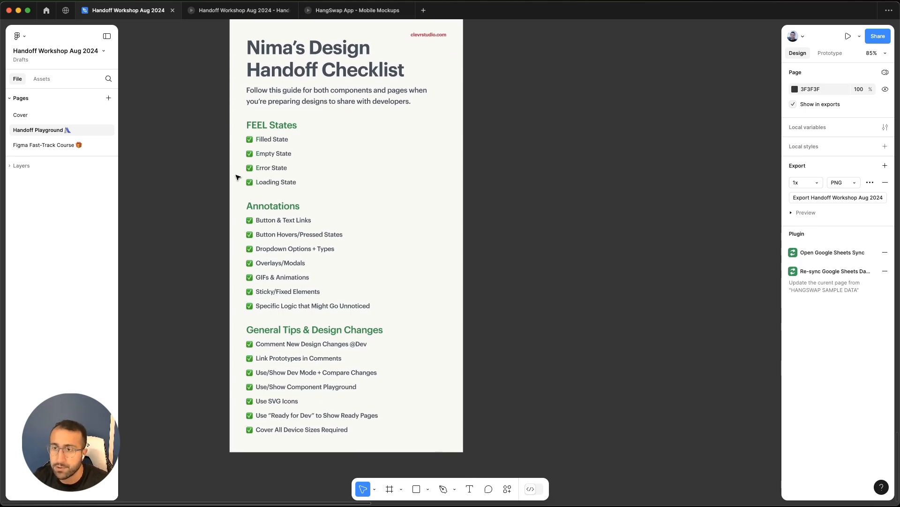
pyautogui.moveTo(223, 343)
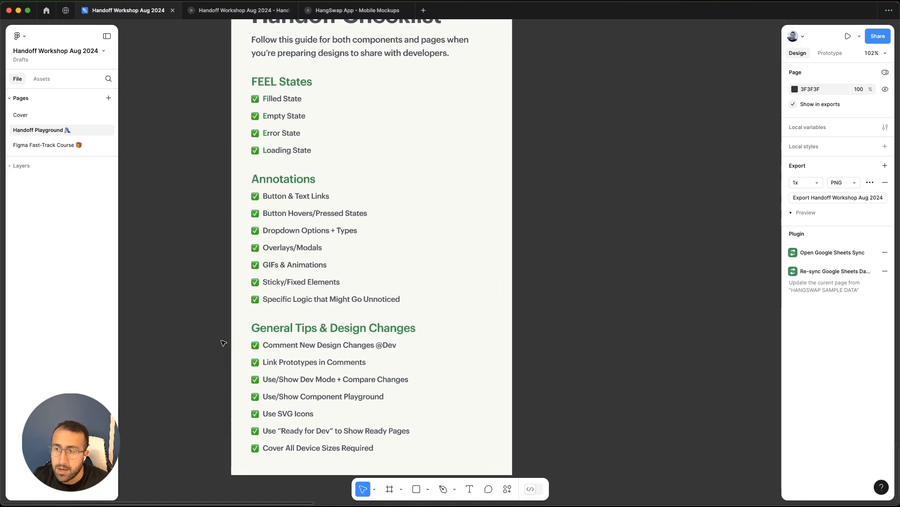
pyautogui.scroll(3)
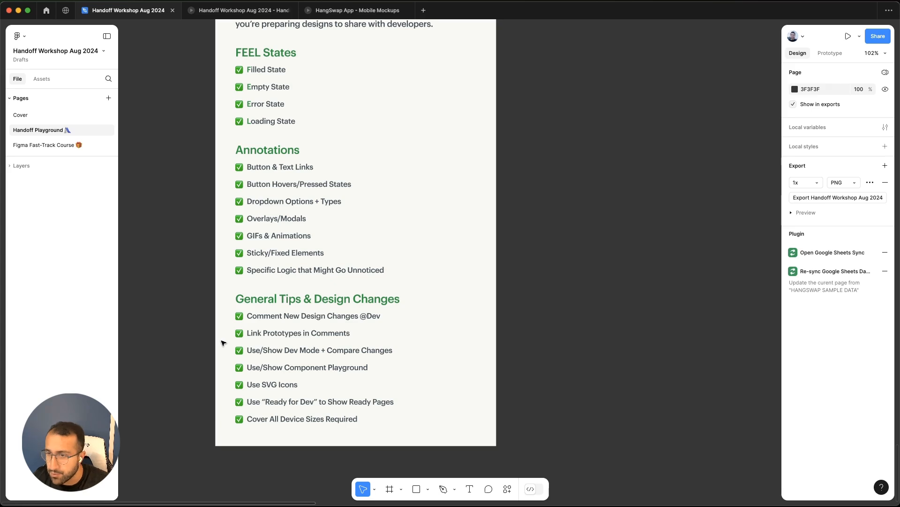
pyautogui.moveTo(507, 323)
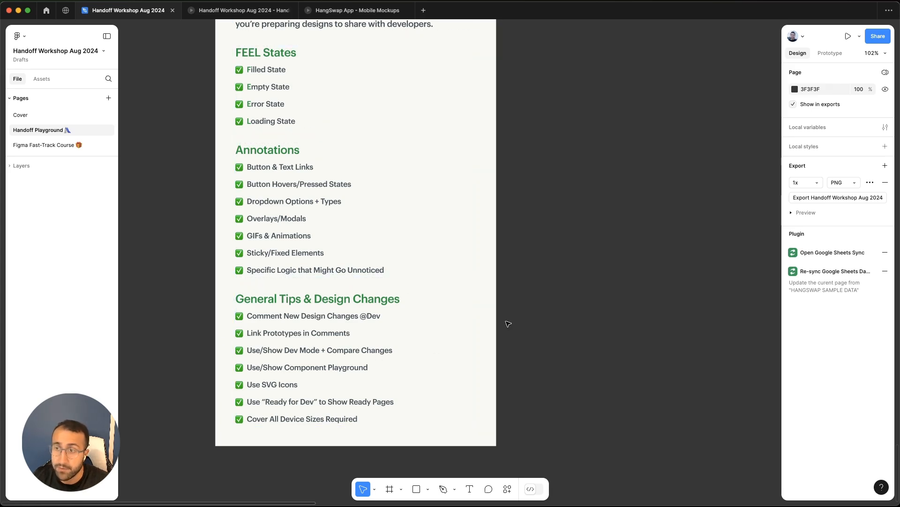
pyautogui.click(529, 489)
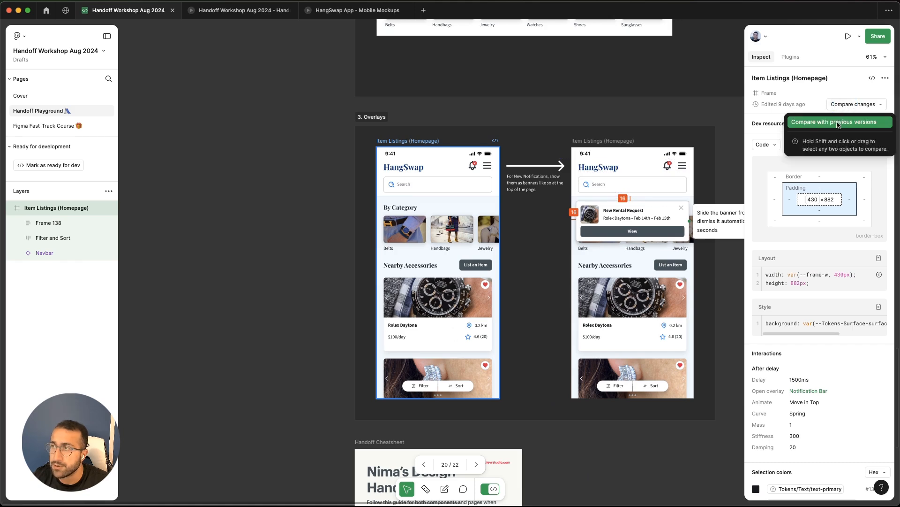
# Compare the frame against its previous versions, close the comparison and move to the banner's View button.
pyautogui.click(837, 122)
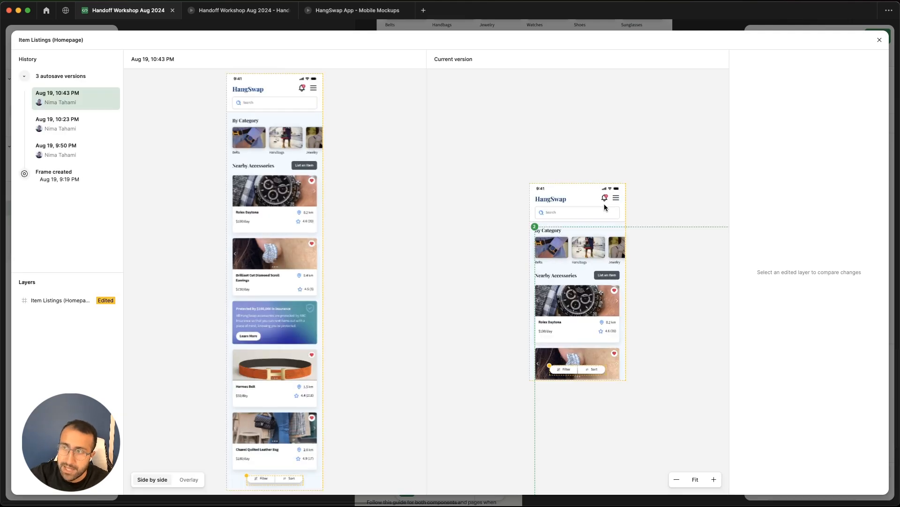
pyautogui.moveTo(686, 111)
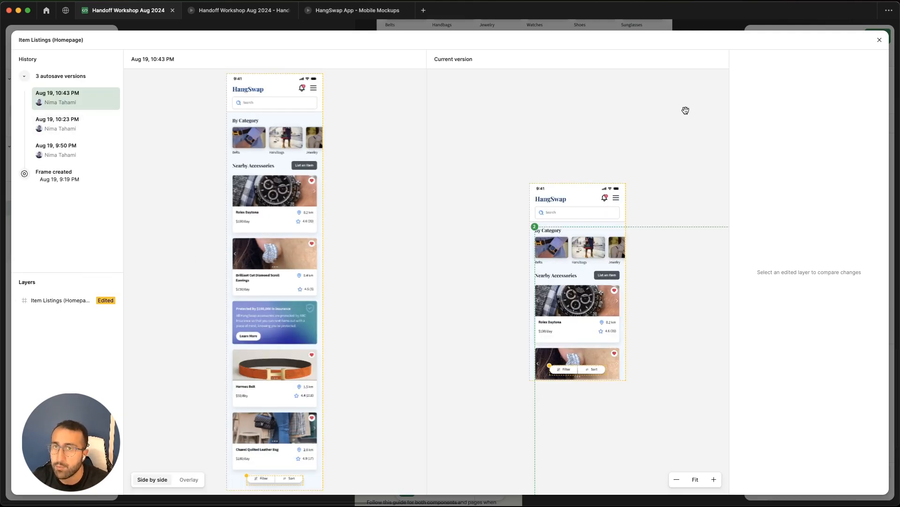
pyautogui.click(879, 40)
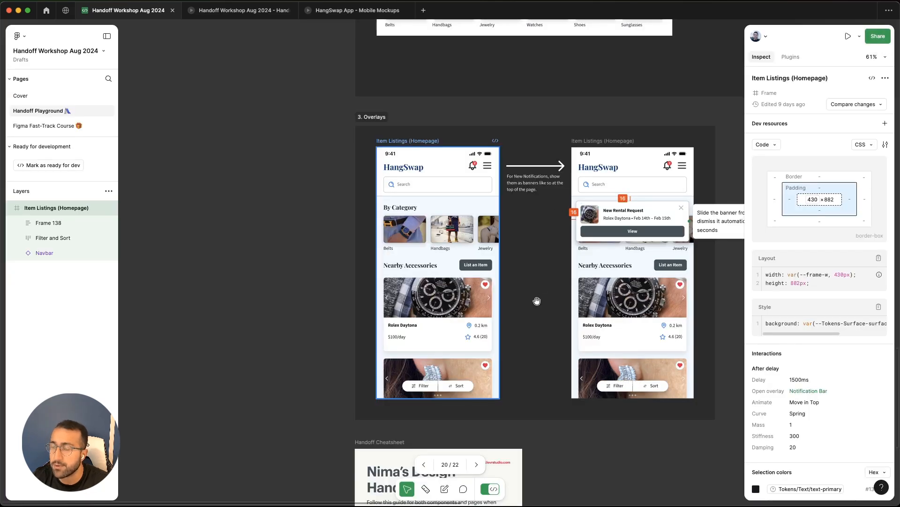
pyautogui.scroll(-3)
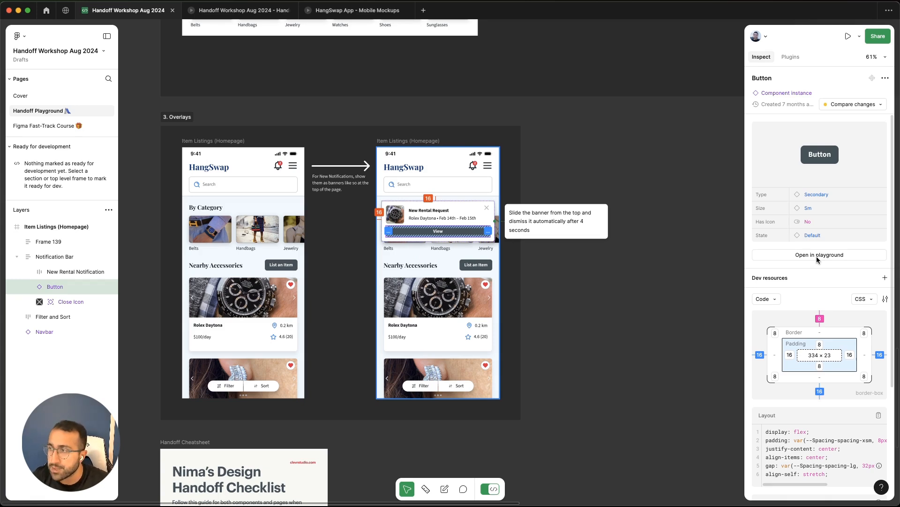
pyautogui.click(818, 254)
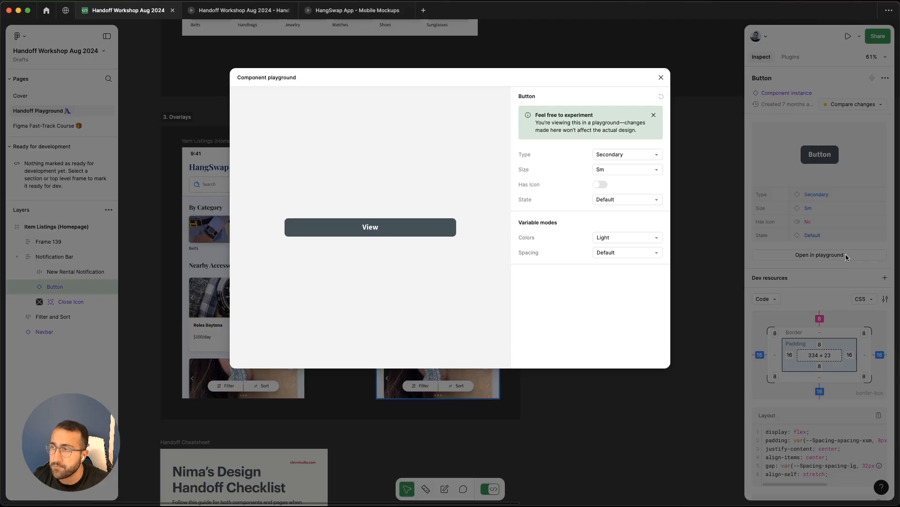
pyautogui.click(626, 153)
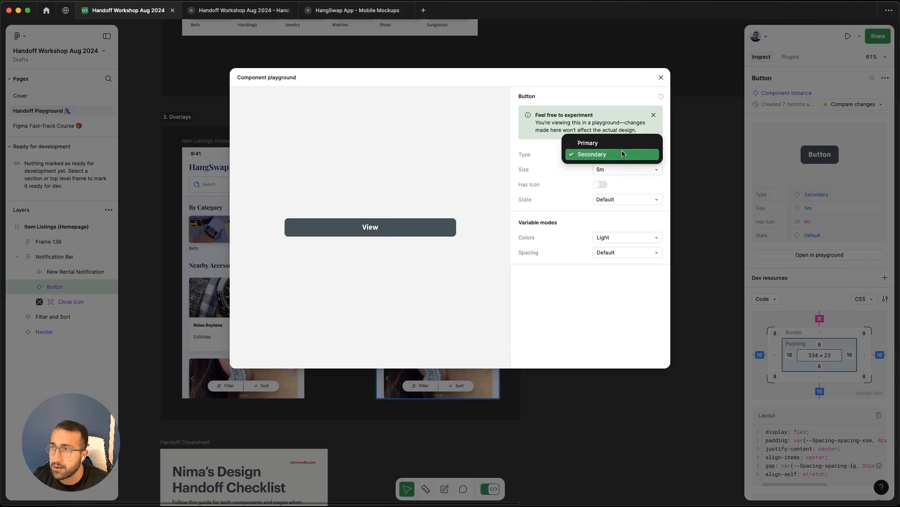
pyautogui.click(587, 154)
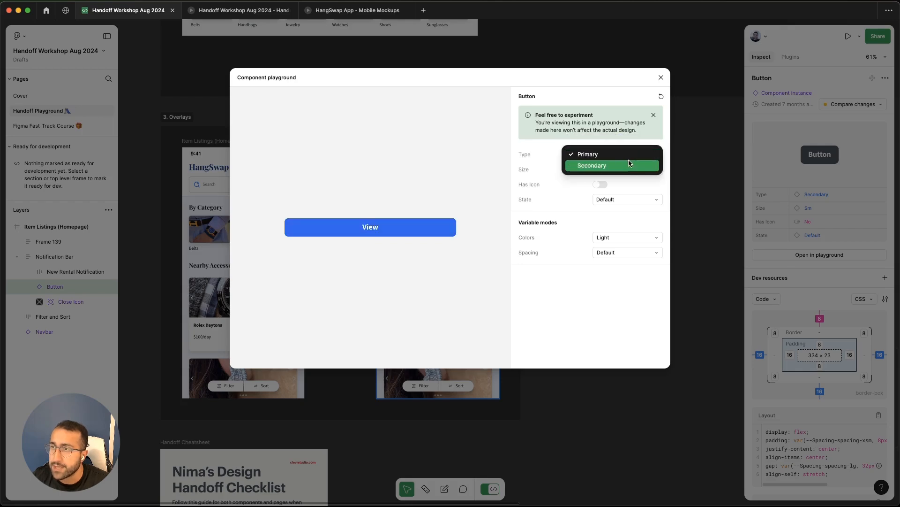
pyautogui.click(592, 165)
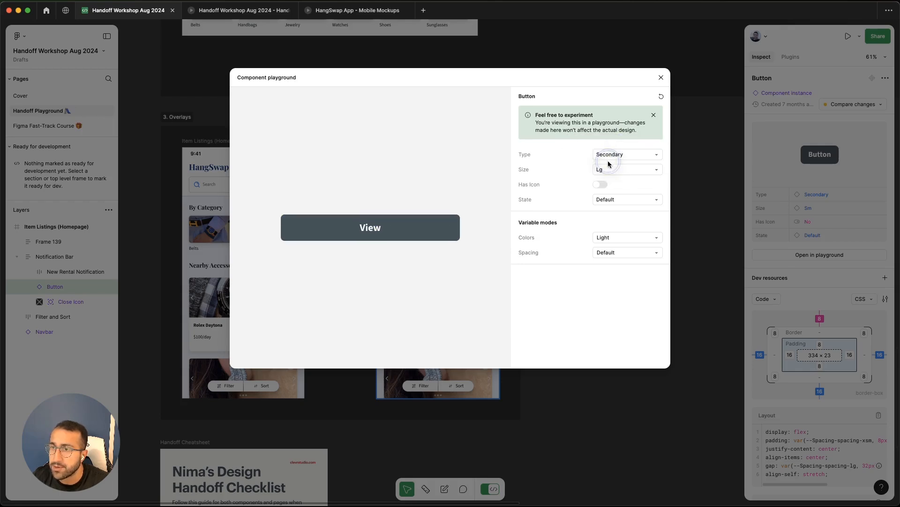
pyautogui.click(600, 184)
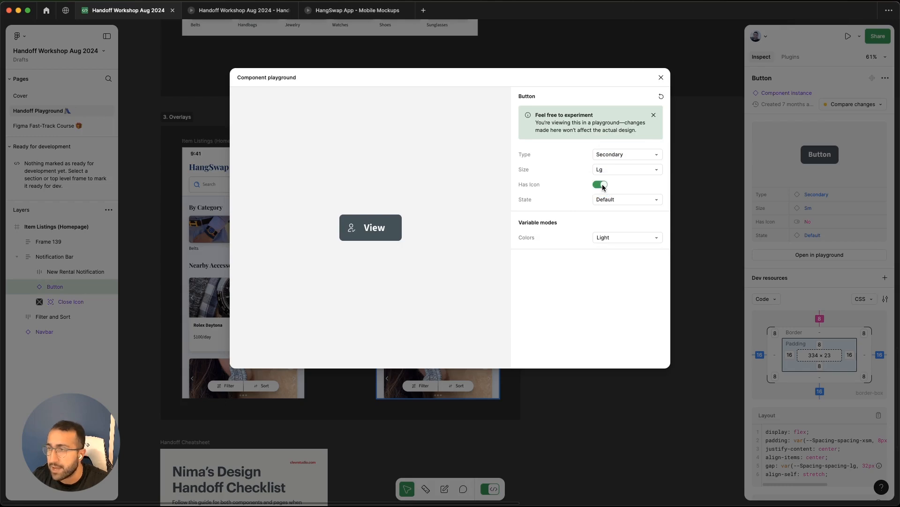
pyautogui.click(599, 184)
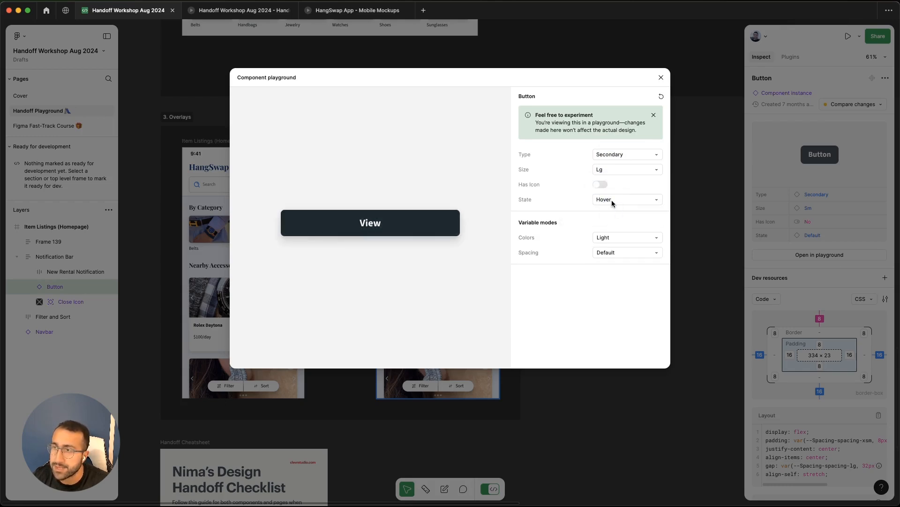
pyautogui.click(626, 199)
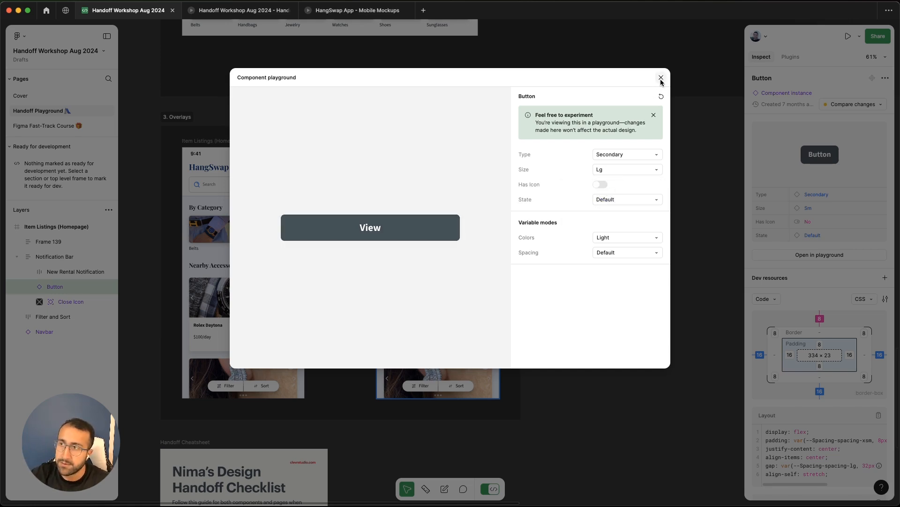
pyautogui.moveTo(578, 119)
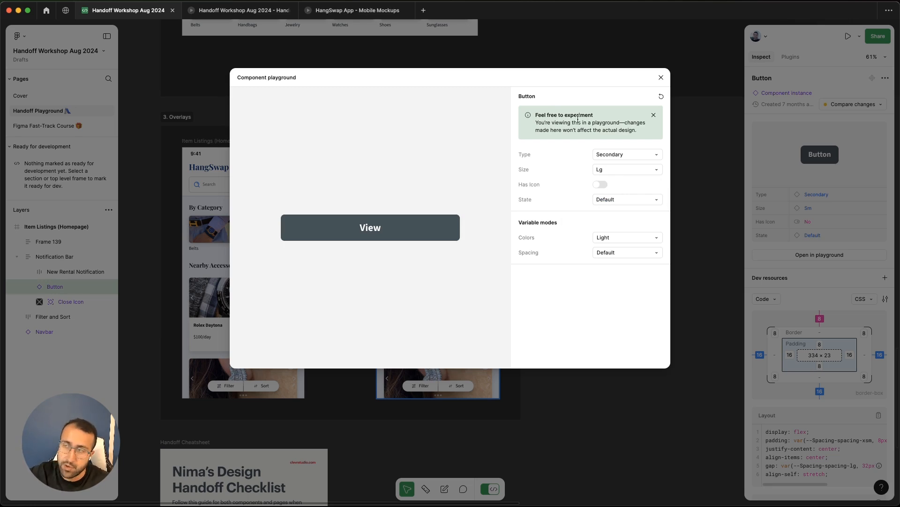
pyautogui.moveTo(679, 60)
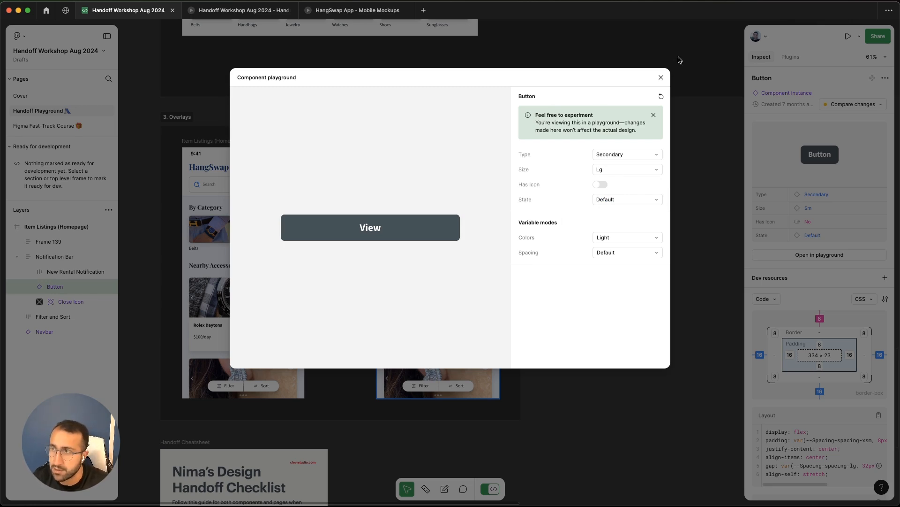
pyautogui.click(661, 76)
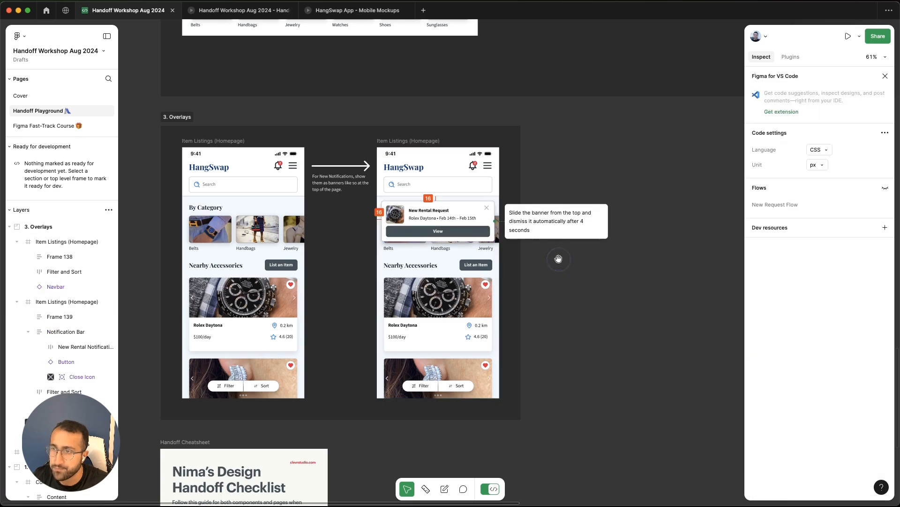
# Leave Dev Mode and return to design editing at the Handoff Checklist cheatsheet.
pyautogui.scroll(-3)
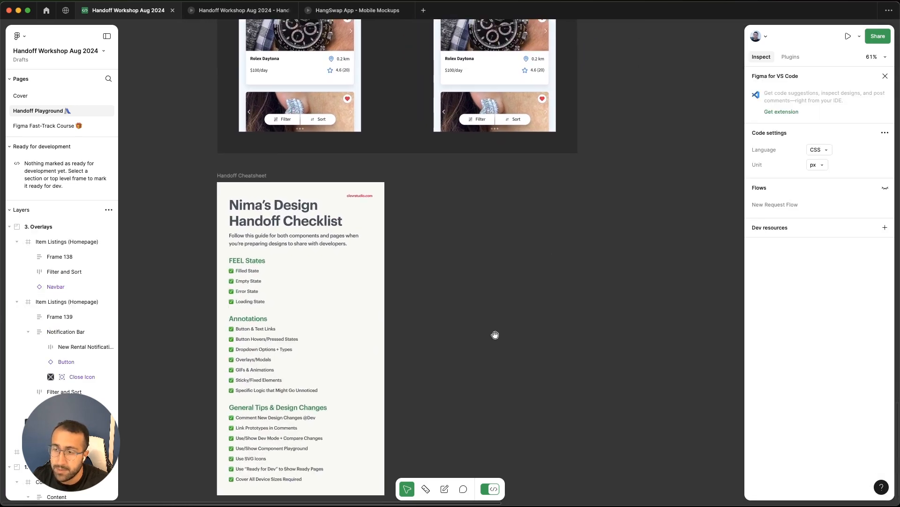
pyautogui.click(490, 488)
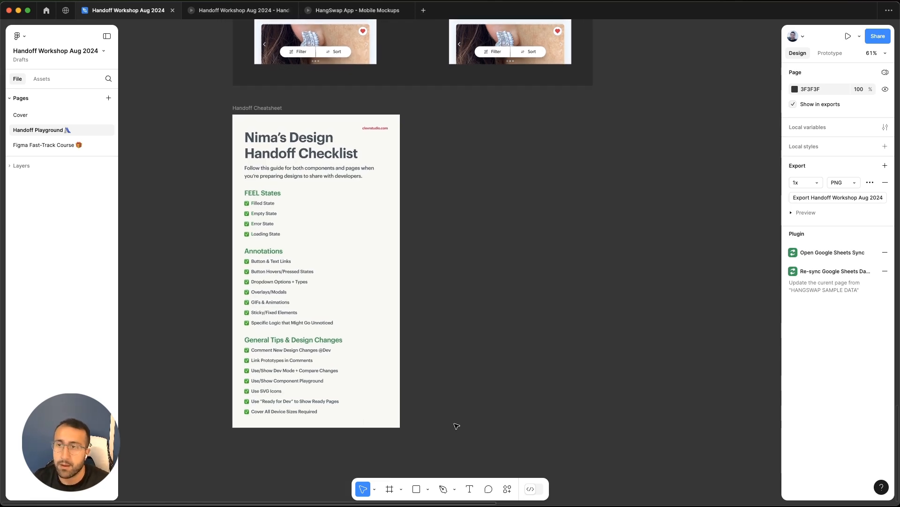
pyautogui.scroll(3)
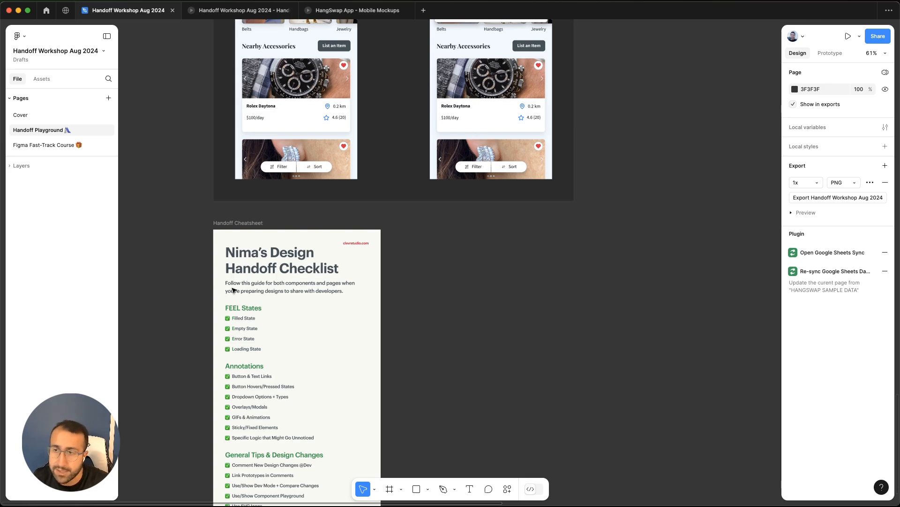
# Scroll down and open the Figma Fast-Track Course promo page with code WORKSHOPAUG24.
pyautogui.scroll(-3)
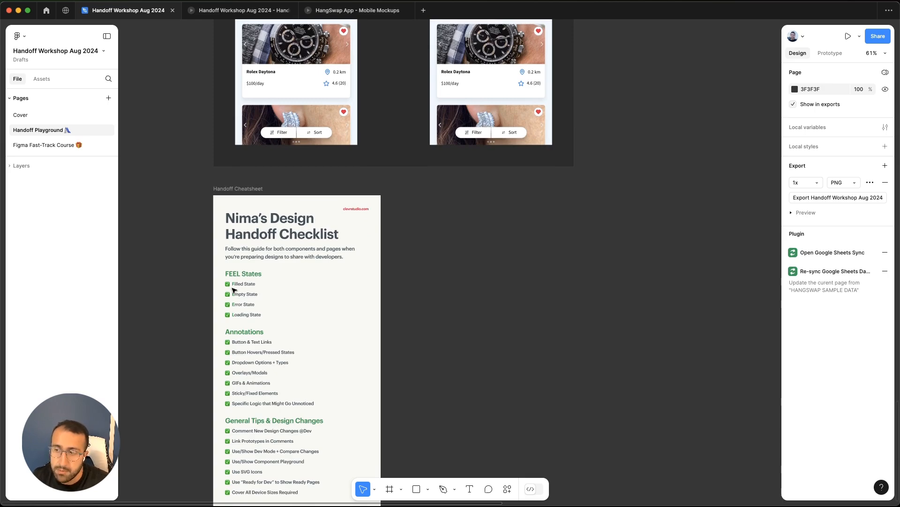
pyautogui.scroll(-3)
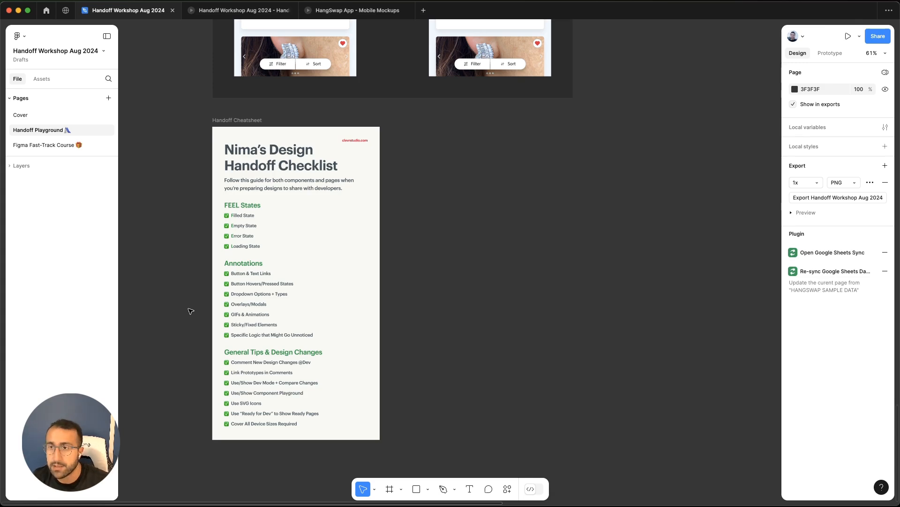
pyautogui.scroll(-3)
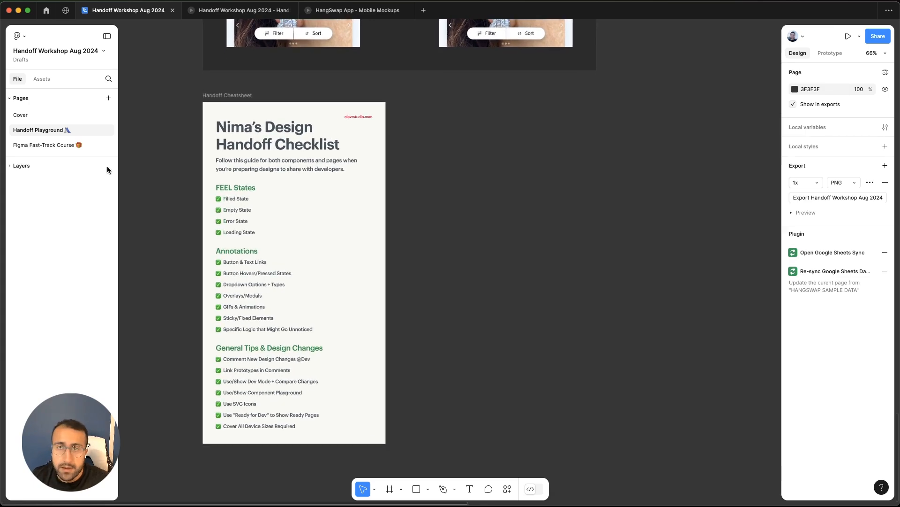
pyautogui.click(44, 145)
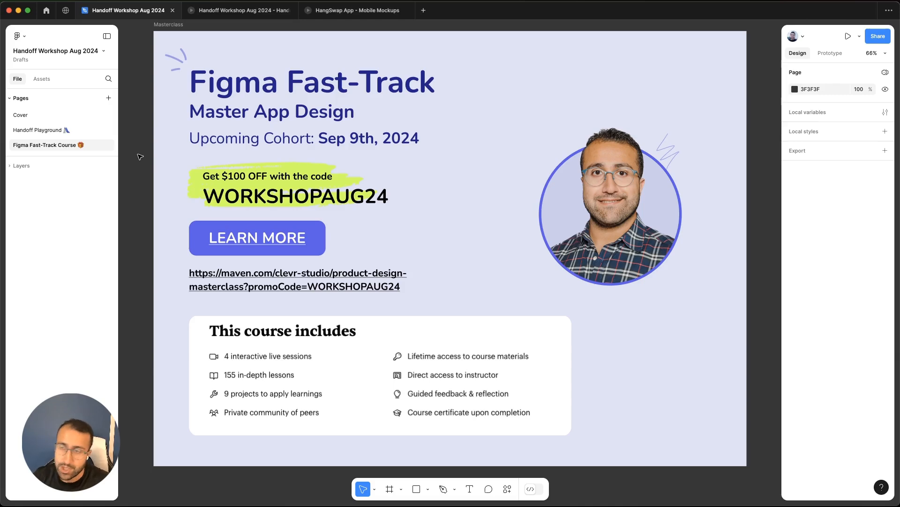
pyautogui.moveTo(240, 199)
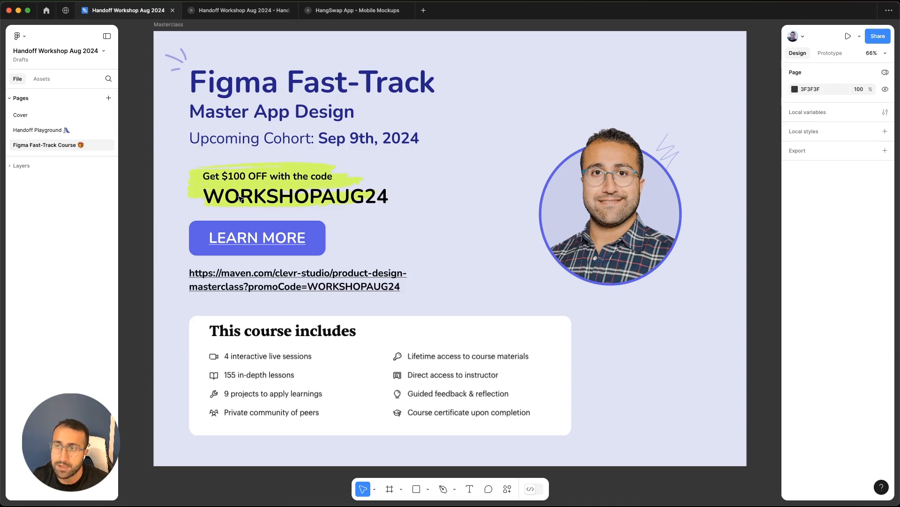
pyautogui.moveTo(360, 198)
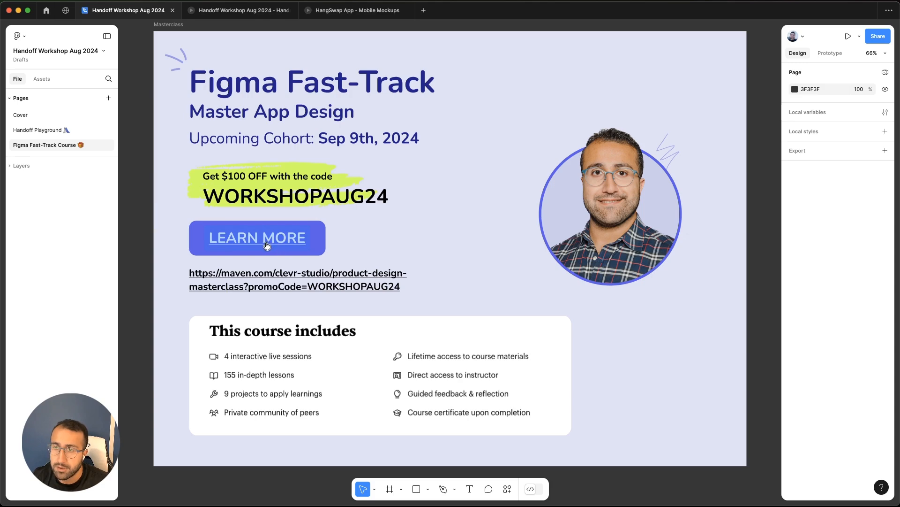
pyautogui.moveTo(193, 267)
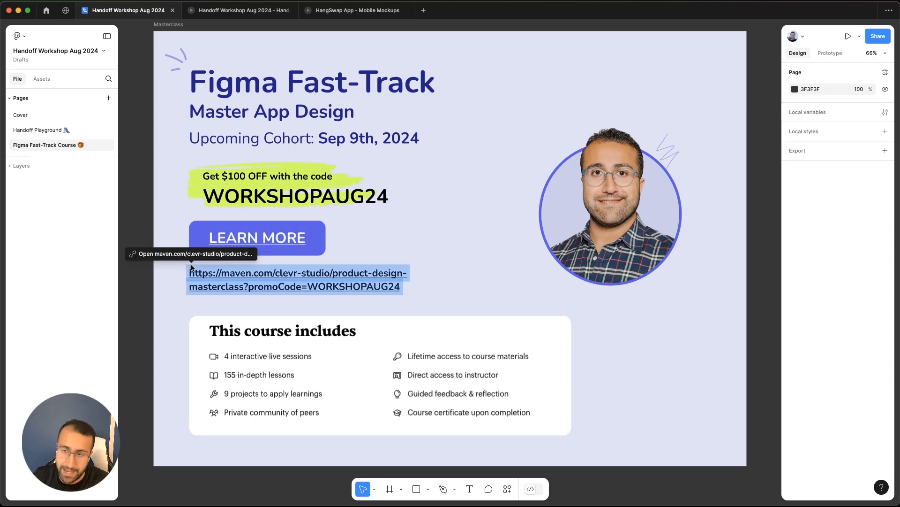
pyautogui.moveTo(139, 331)
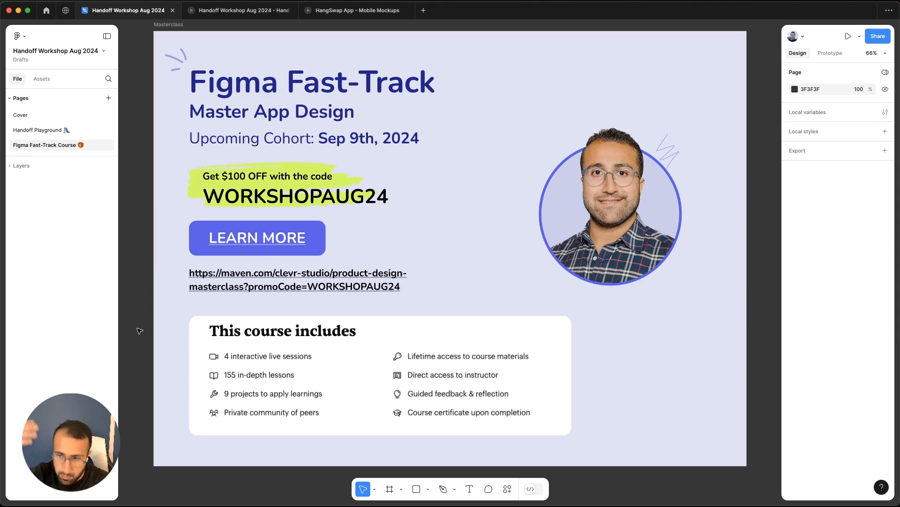